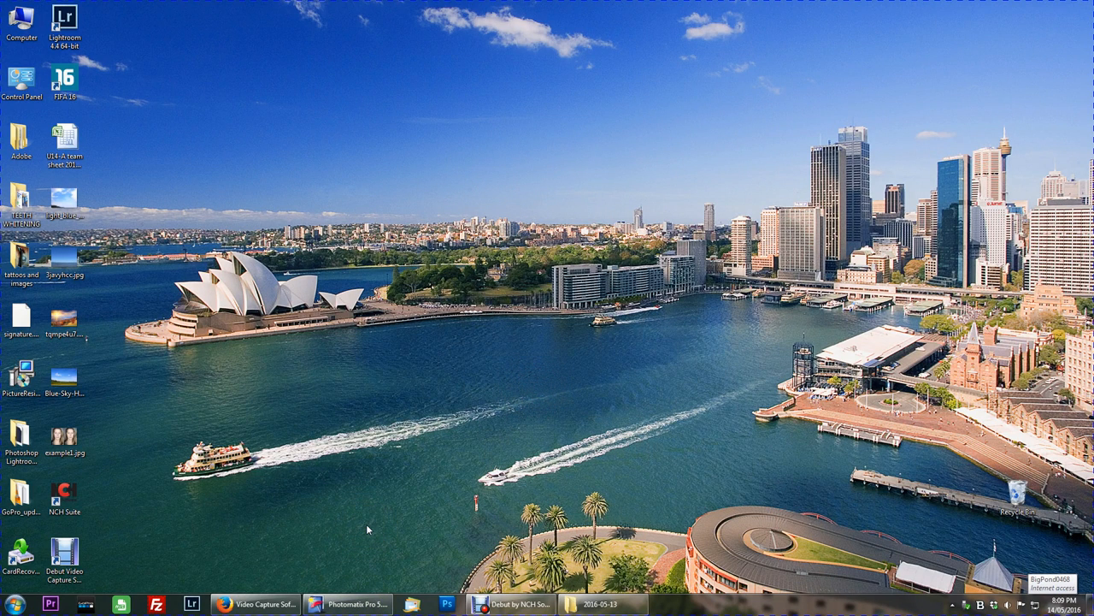
pyautogui.moveTo(380, 508)
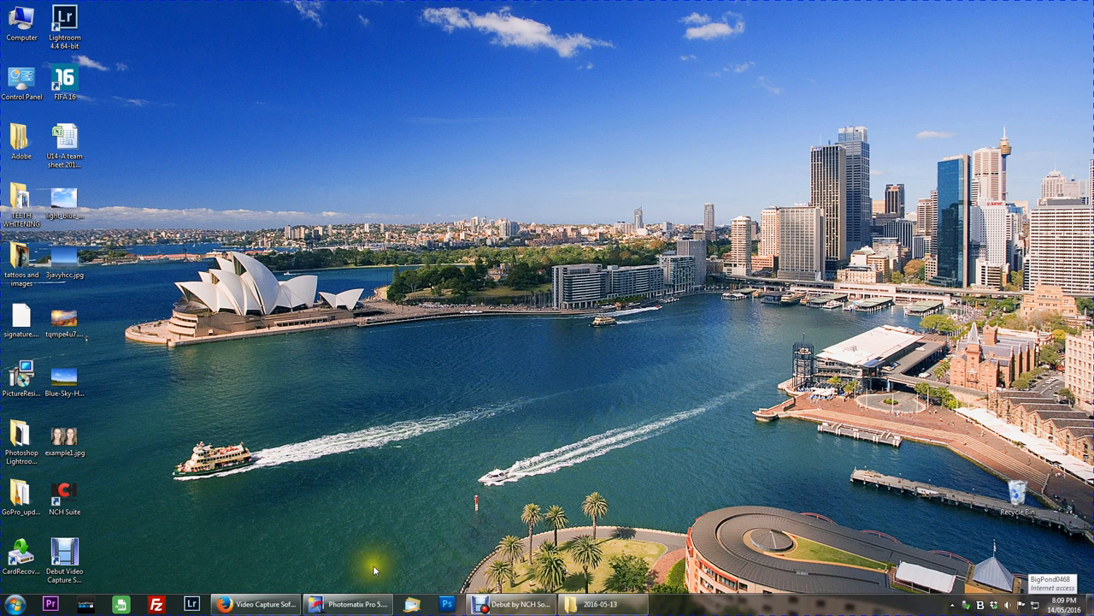
pyautogui.moveTo(397, 544)
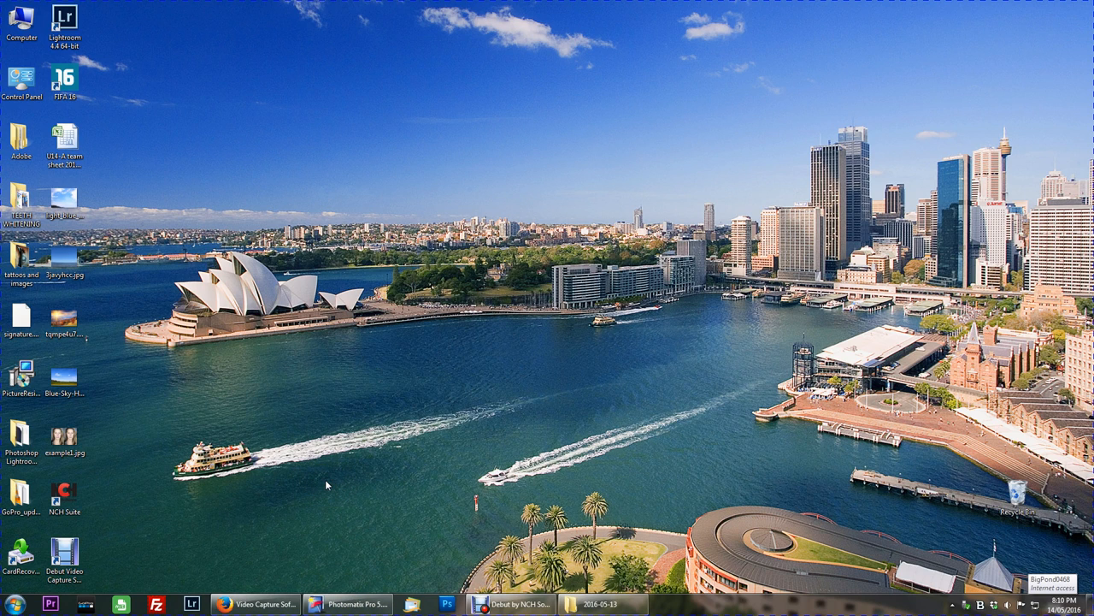
pyautogui.moveTo(383, 554)
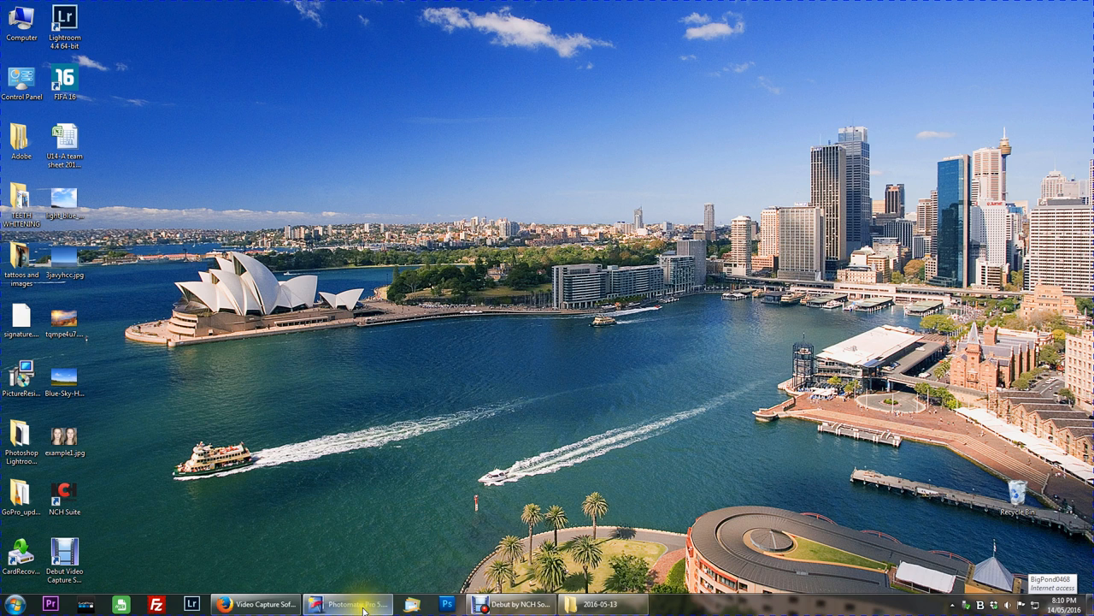
# - Select the six bracketed exposures 001–006.JPG in the 2016-05-13 folder
pyautogui.click(345, 606)
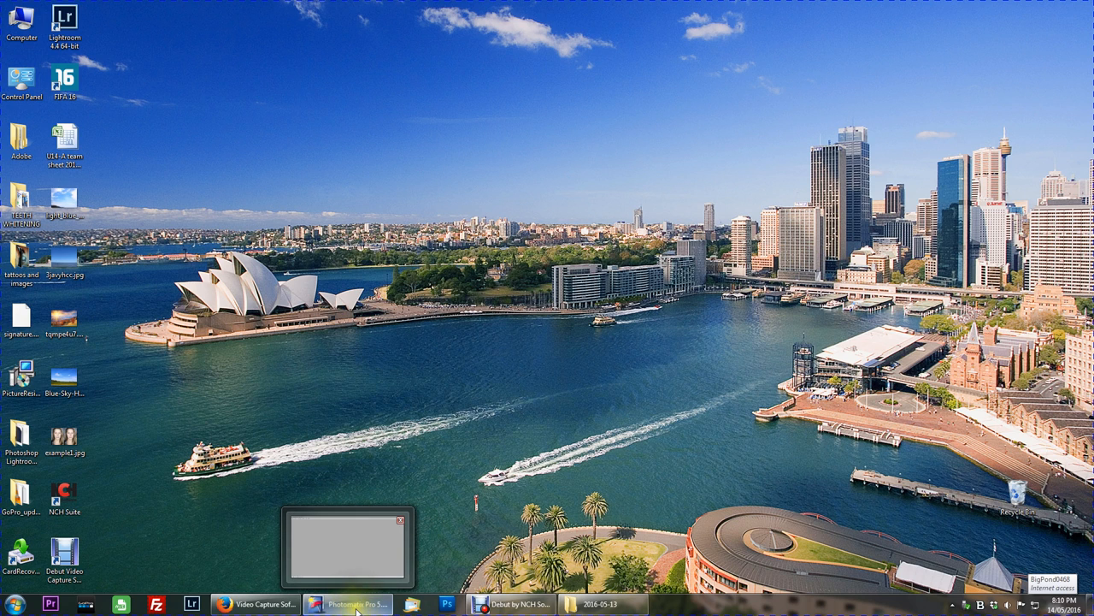
pyautogui.click(346, 605)
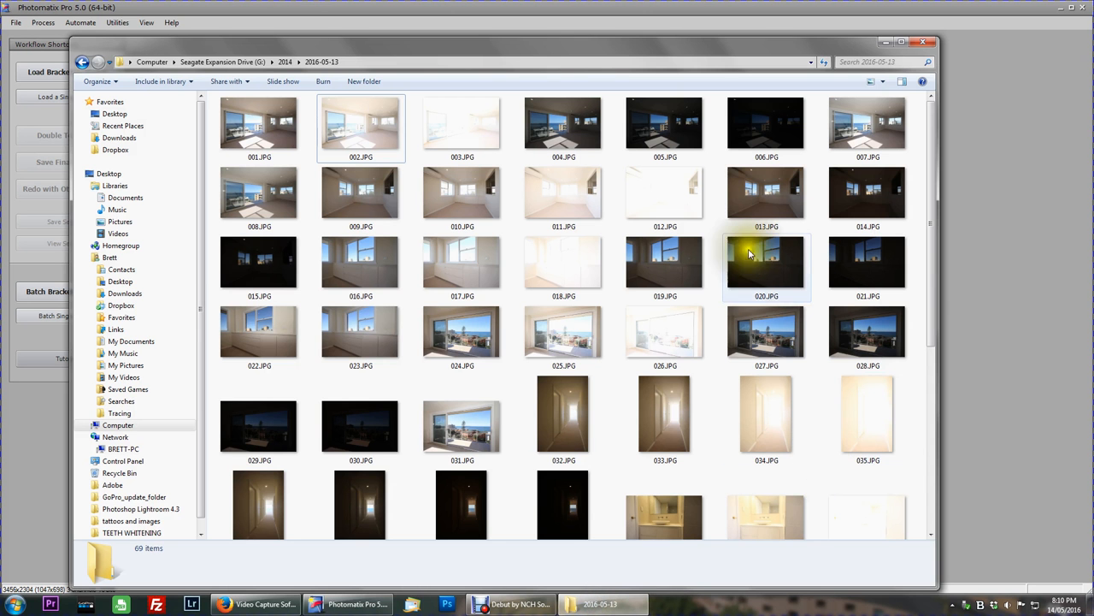
pyautogui.moveTo(214, 136)
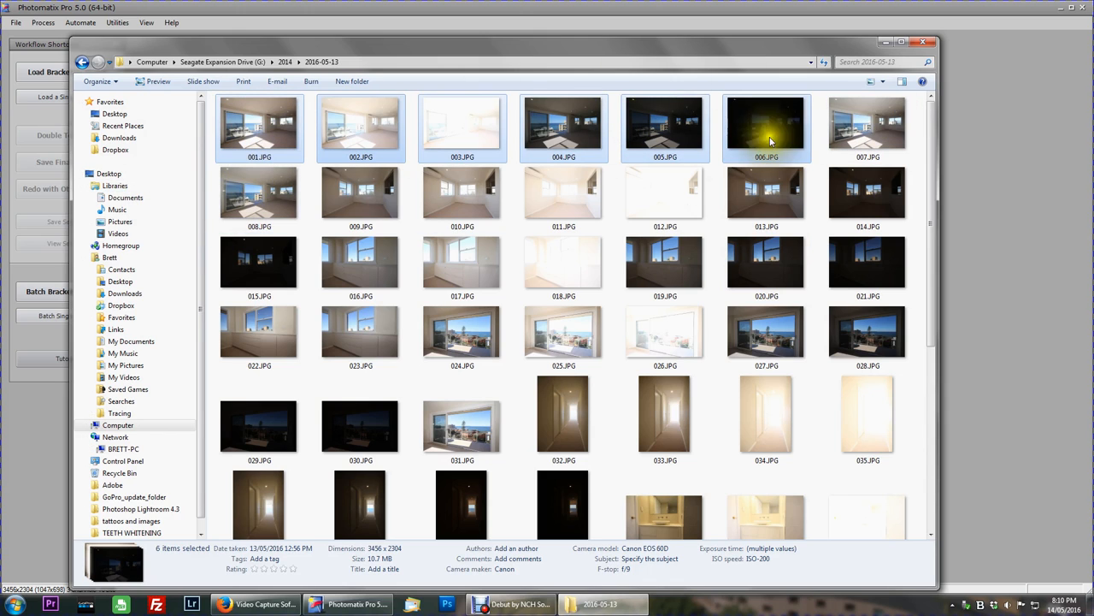
pyautogui.click(867, 127)
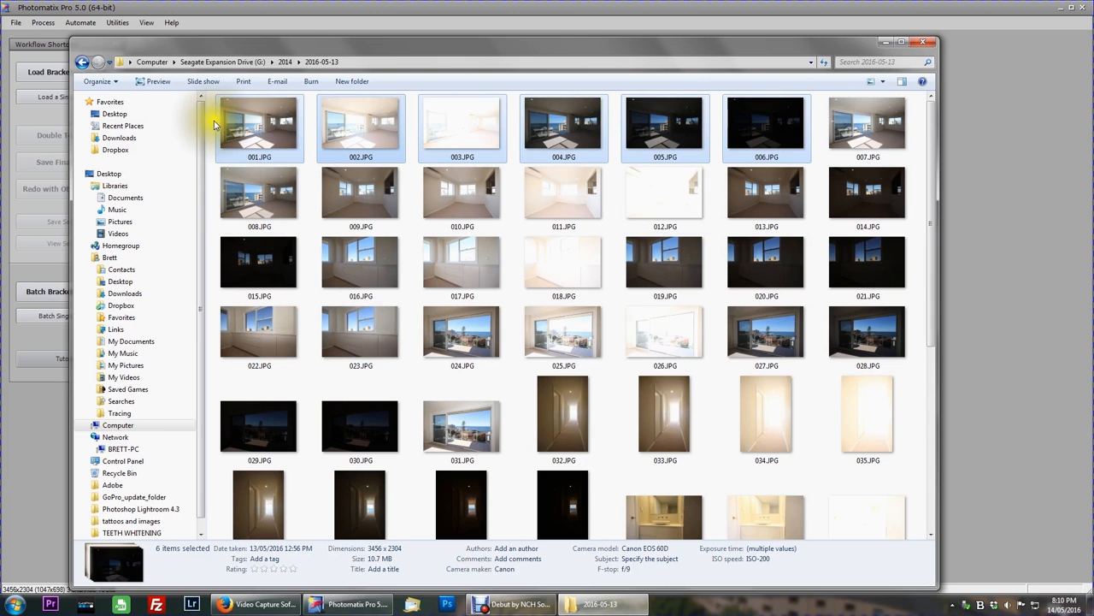
pyautogui.click(767, 129)
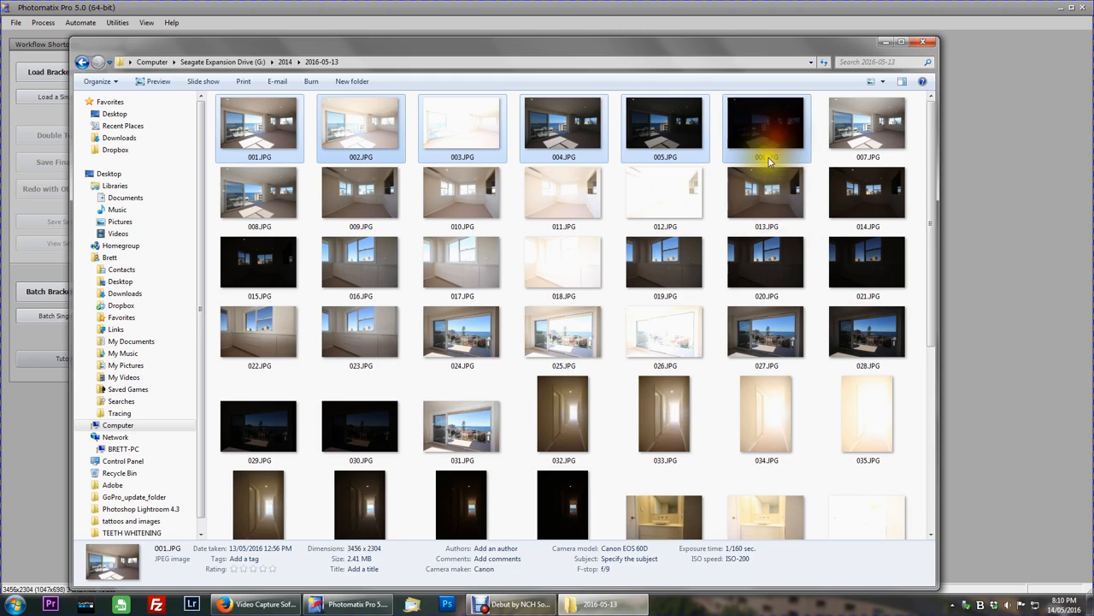
pyautogui.click(766, 129)
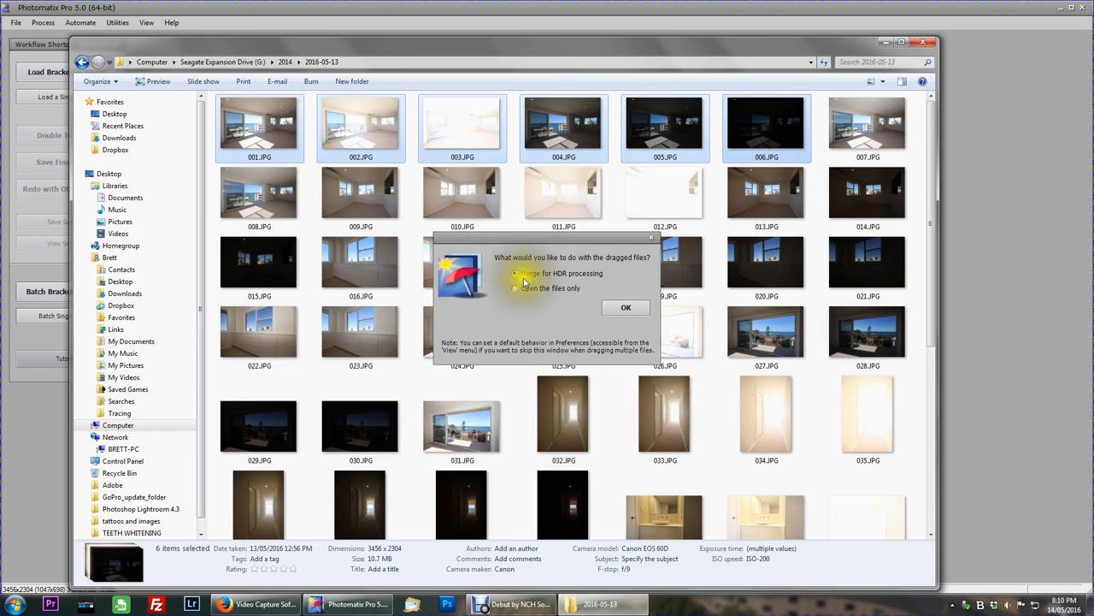
# - Drop them onto Photomatix and confirm merging the files for HDR processing
pyautogui.click(515, 274)
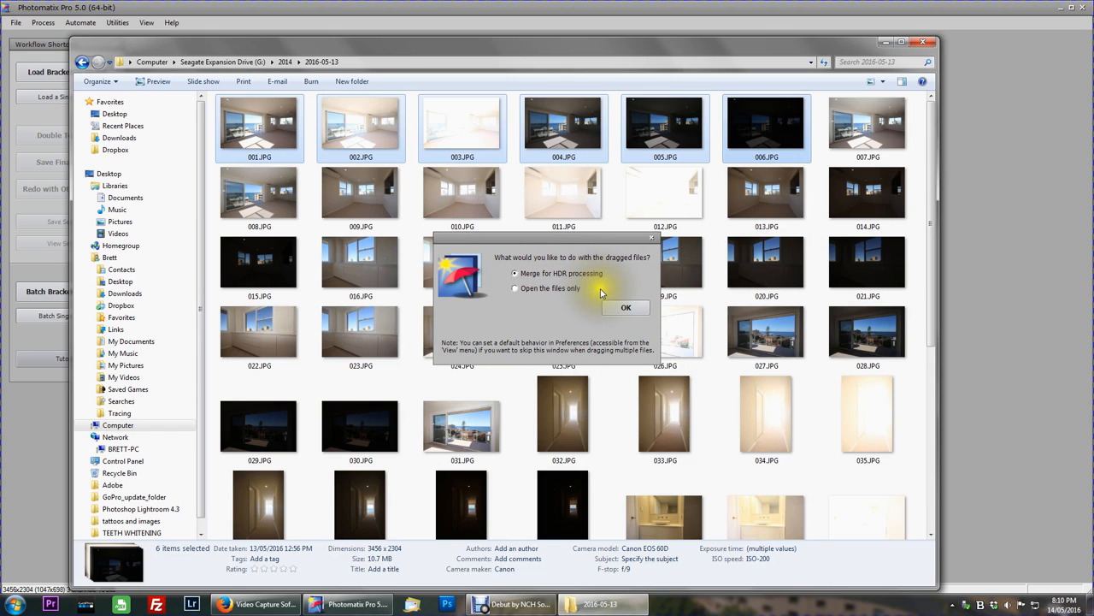
pyautogui.click(626, 308)
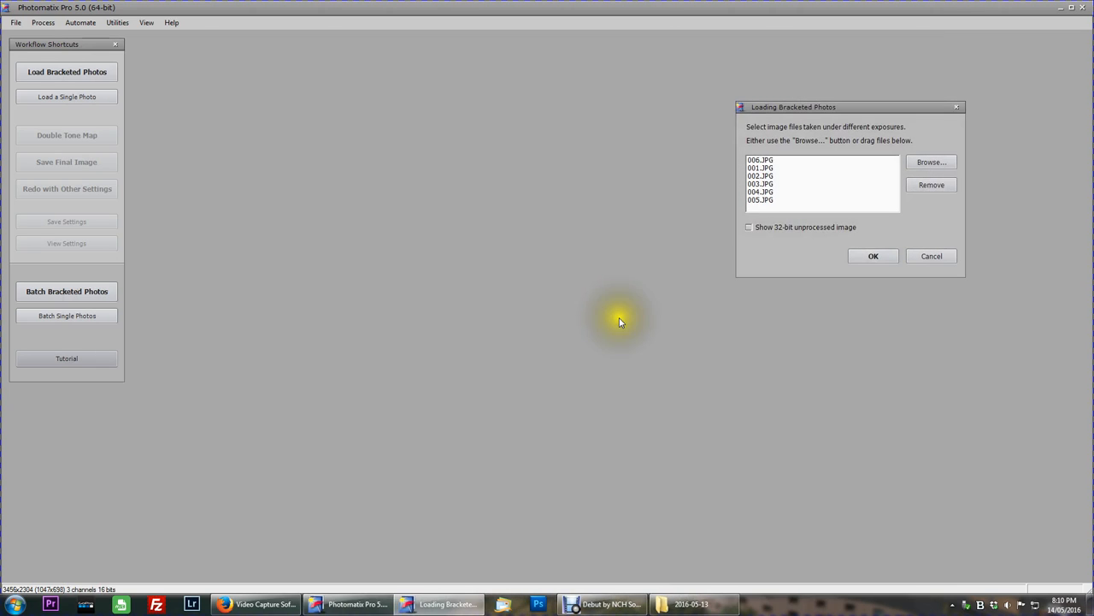
pyautogui.moveTo(951, 127)
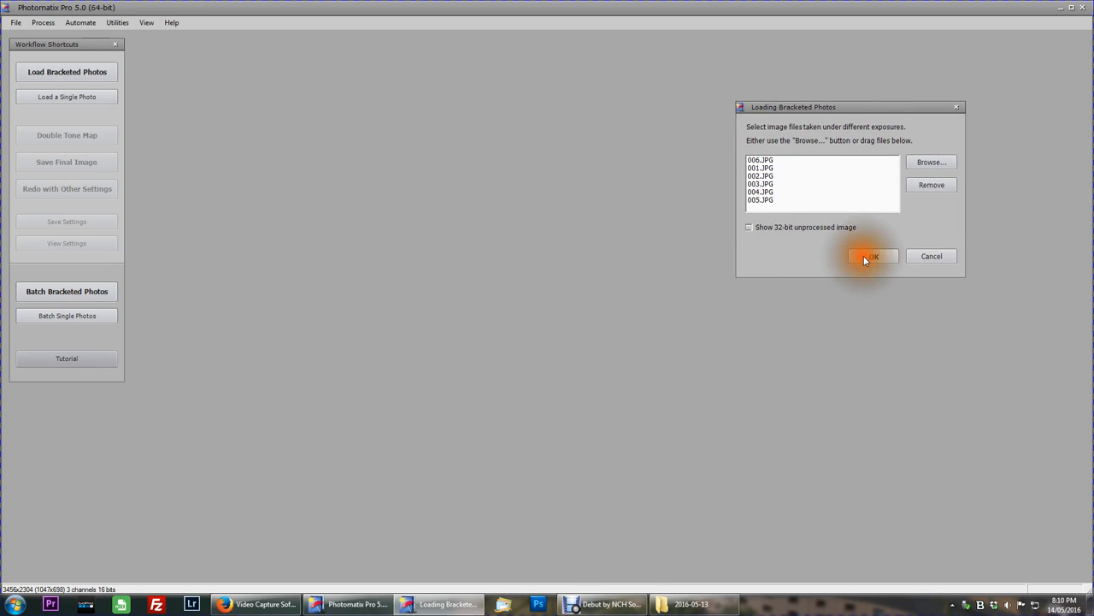
# - Accept the six exposures and merge with tripod alignment, cropping and noise reduction on all sources
pyautogui.click(872, 257)
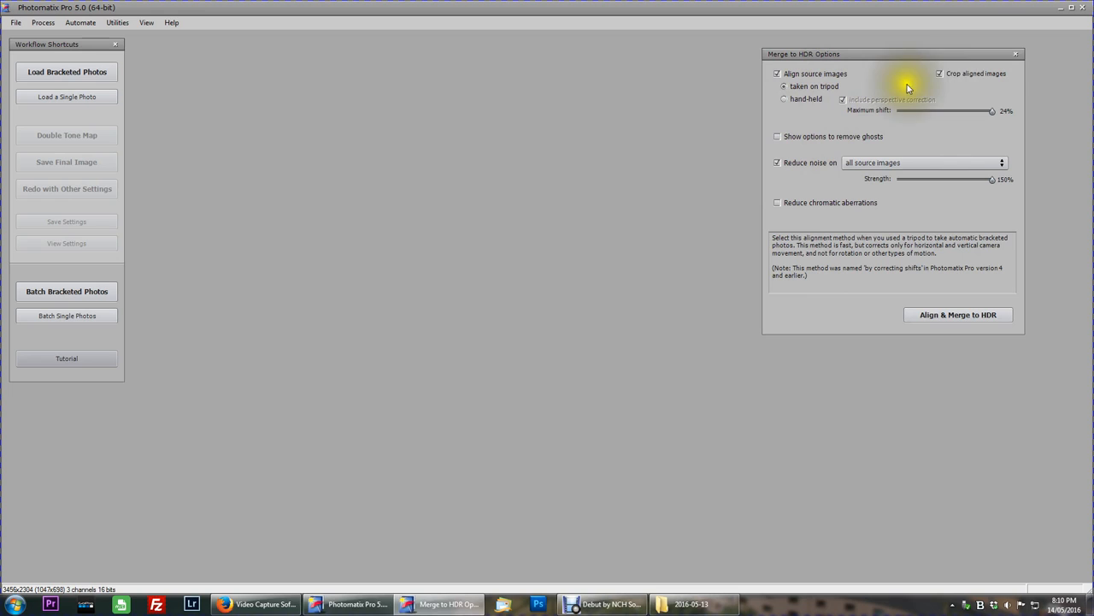
pyautogui.click(783, 97)
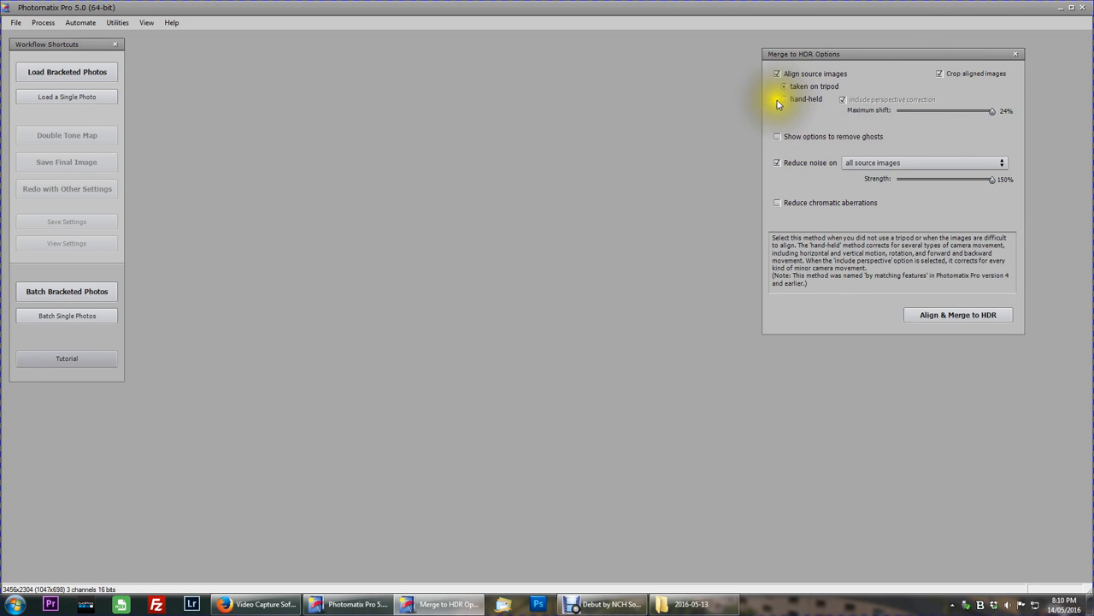
pyautogui.click(783, 86)
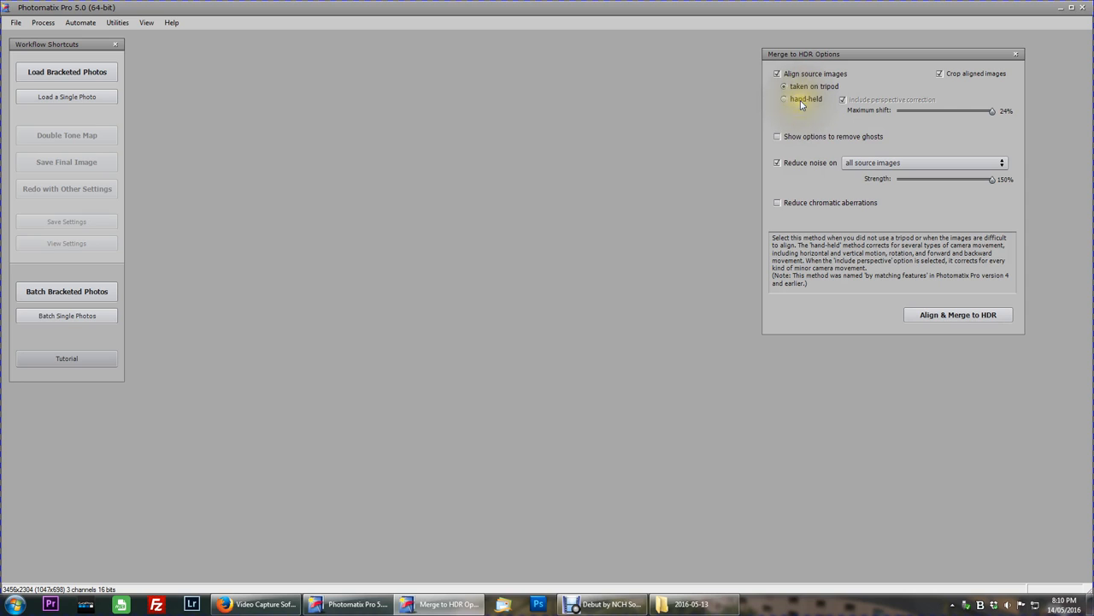
pyautogui.click(783, 86)
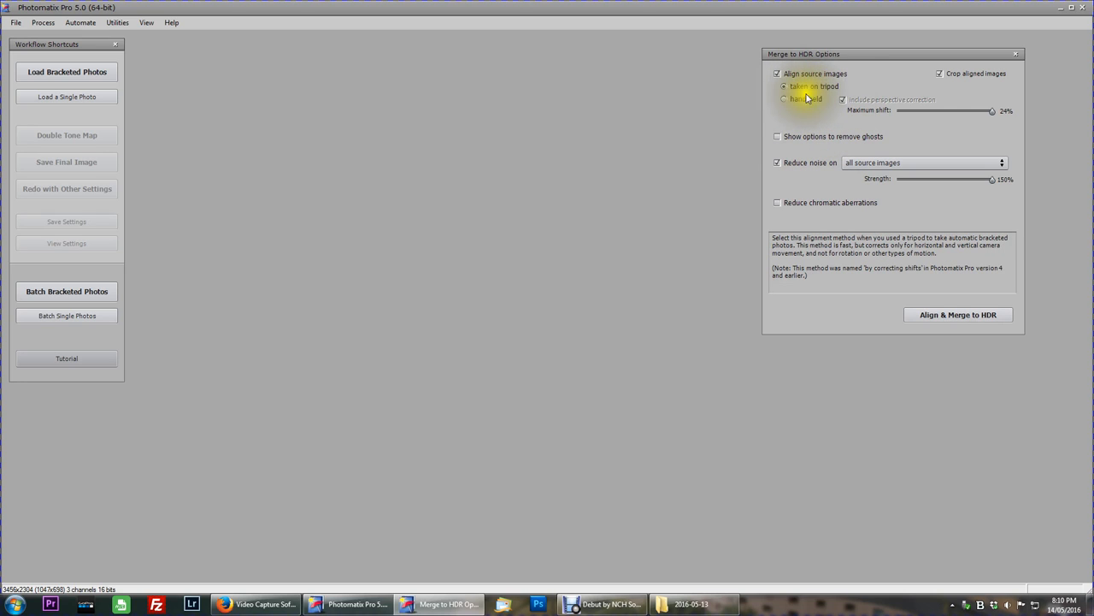
pyautogui.moveTo(924, 94)
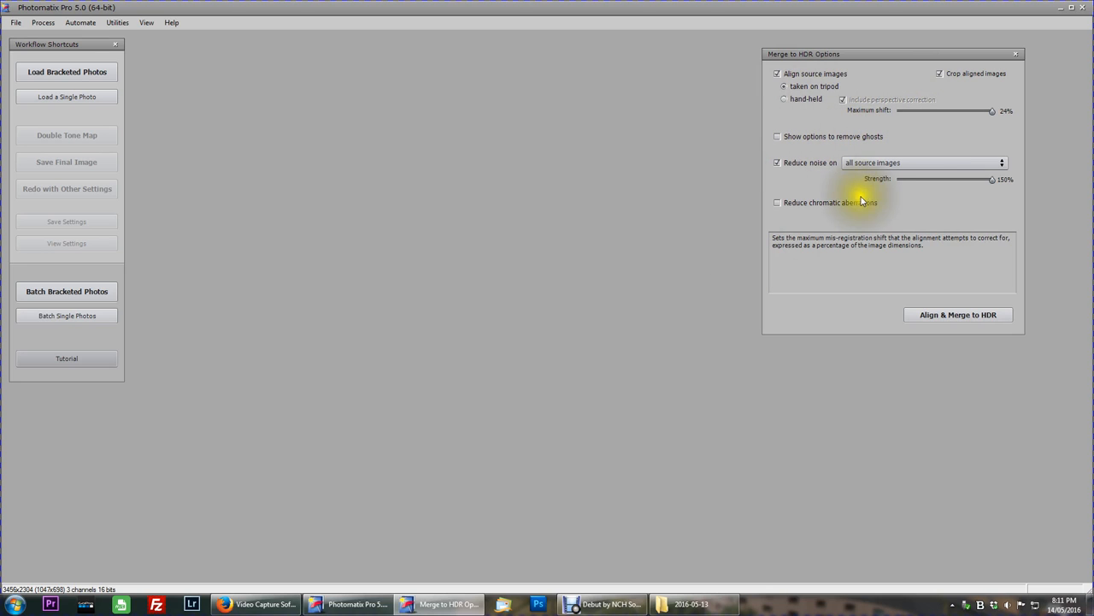
pyautogui.moveTo(829, 202)
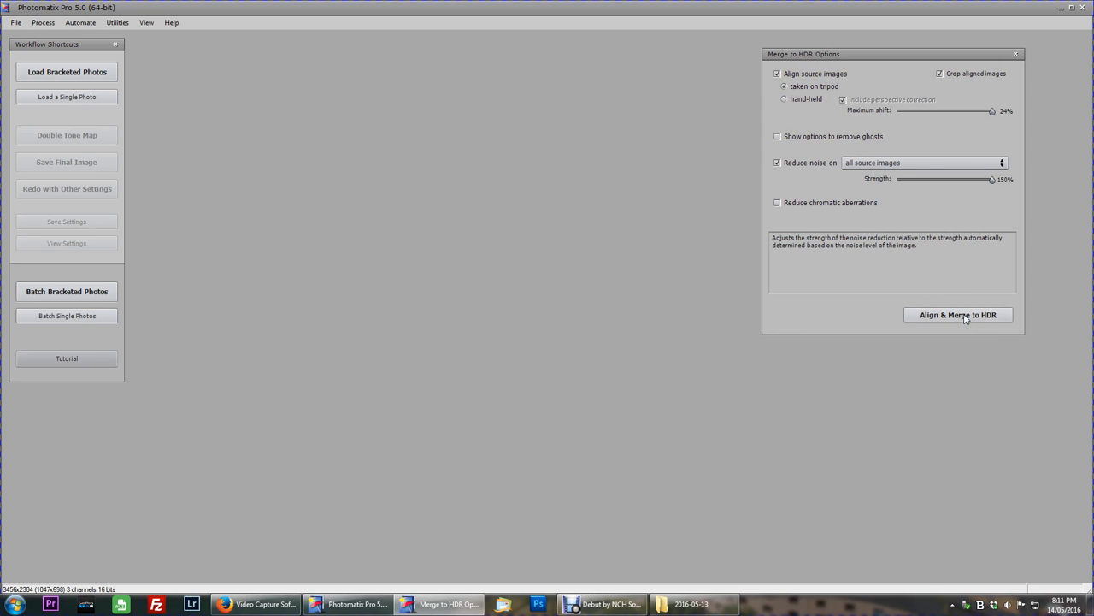
pyautogui.click(958, 315)
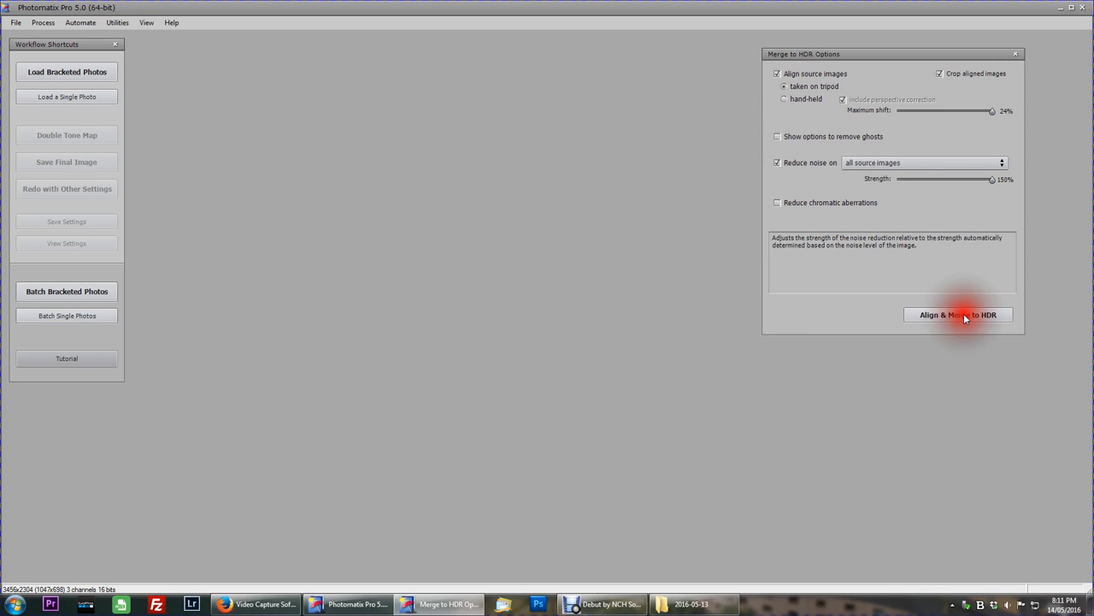
# - Run Align & Merge to HDR and wait for the tone-mapping preview with presets to appear
pyautogui.click(958, 314)
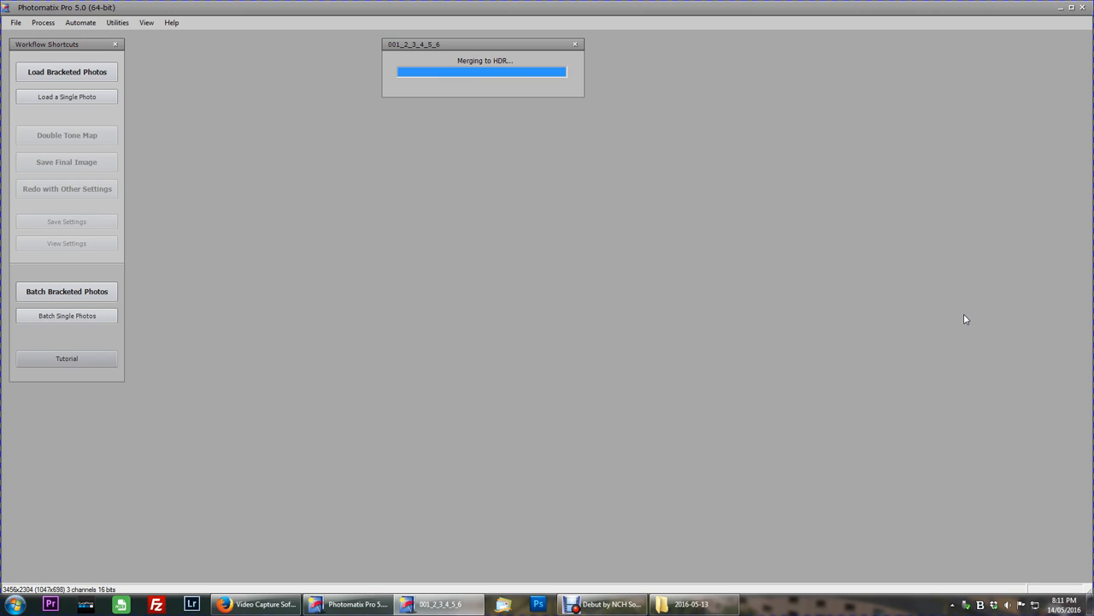
pyautogui.moveTo(893, 331)
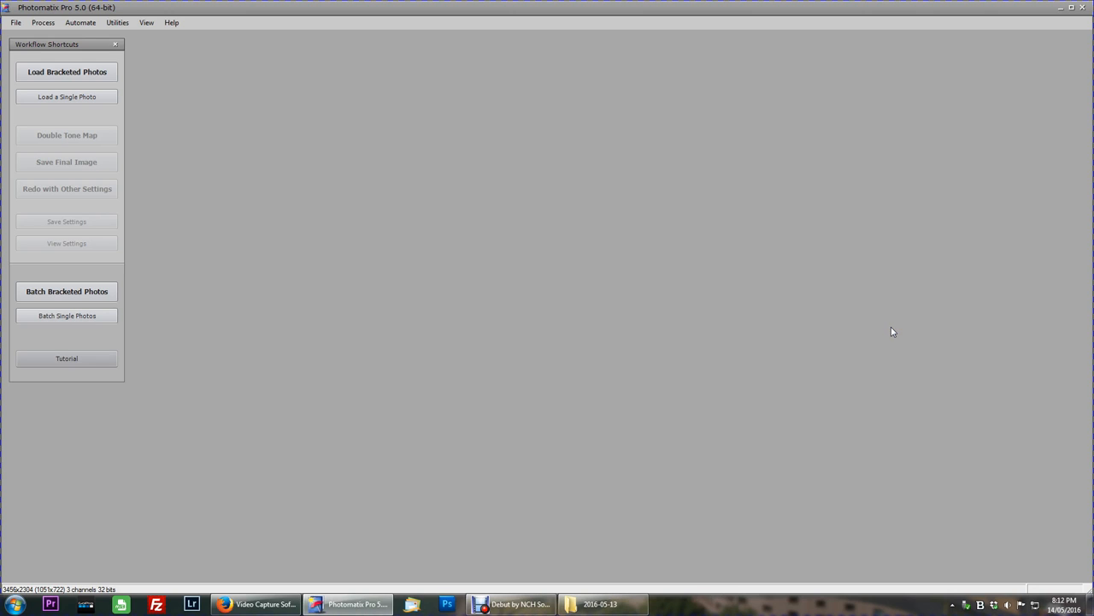
pyautogui.click(67, 72)
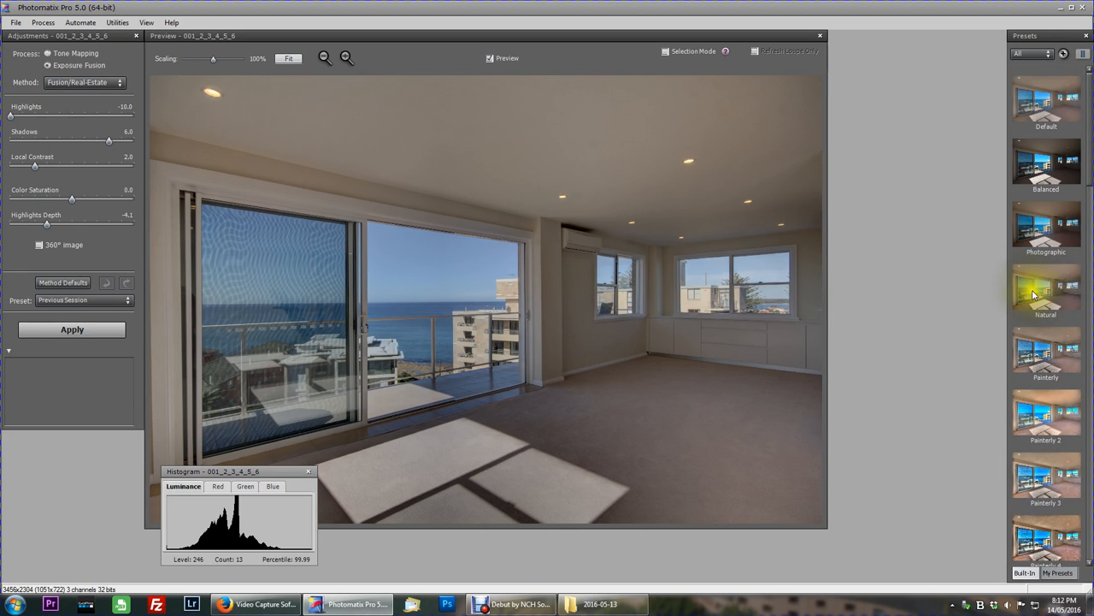
# - Choose Fusion/Real-Estate as the method for the merged ocean-view room image
pyautogui.click(1046, 291)
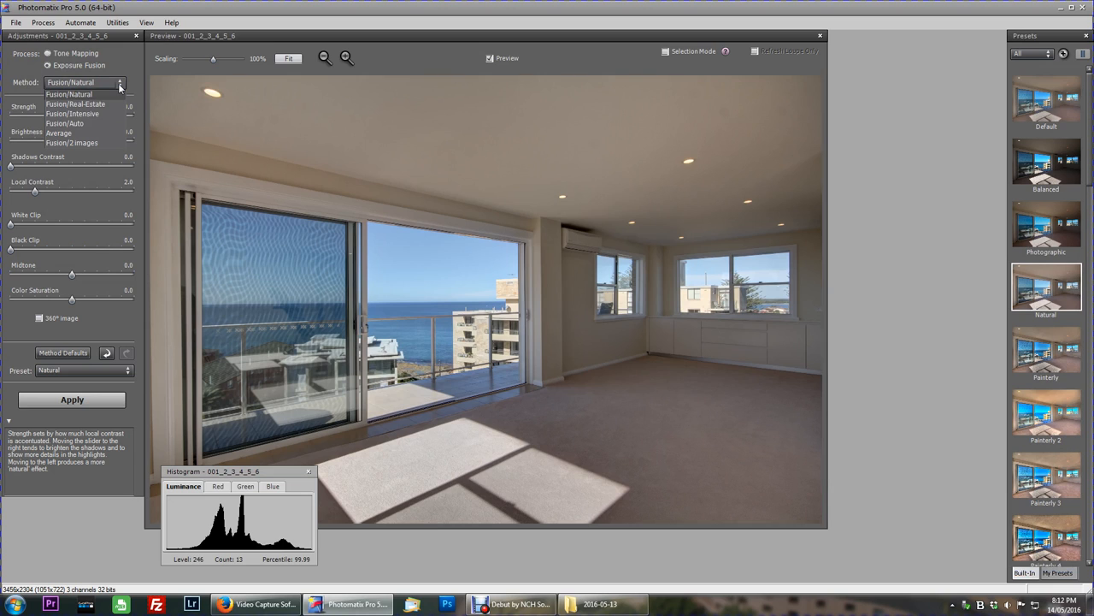
pyautogui.moveTo(85, 104)
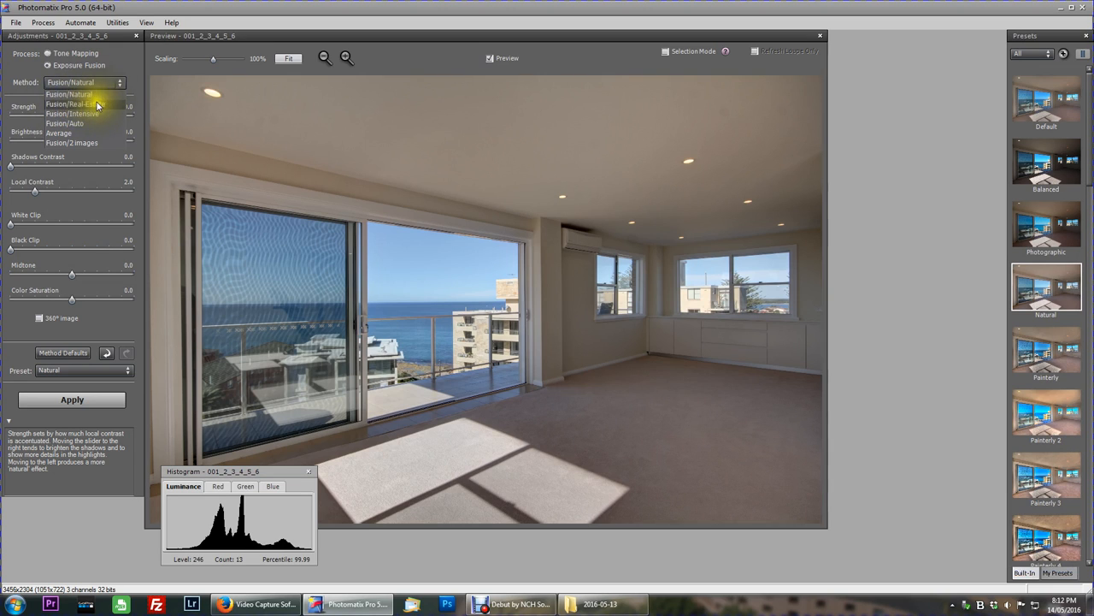
pyautogui.moveTo(72, 104)
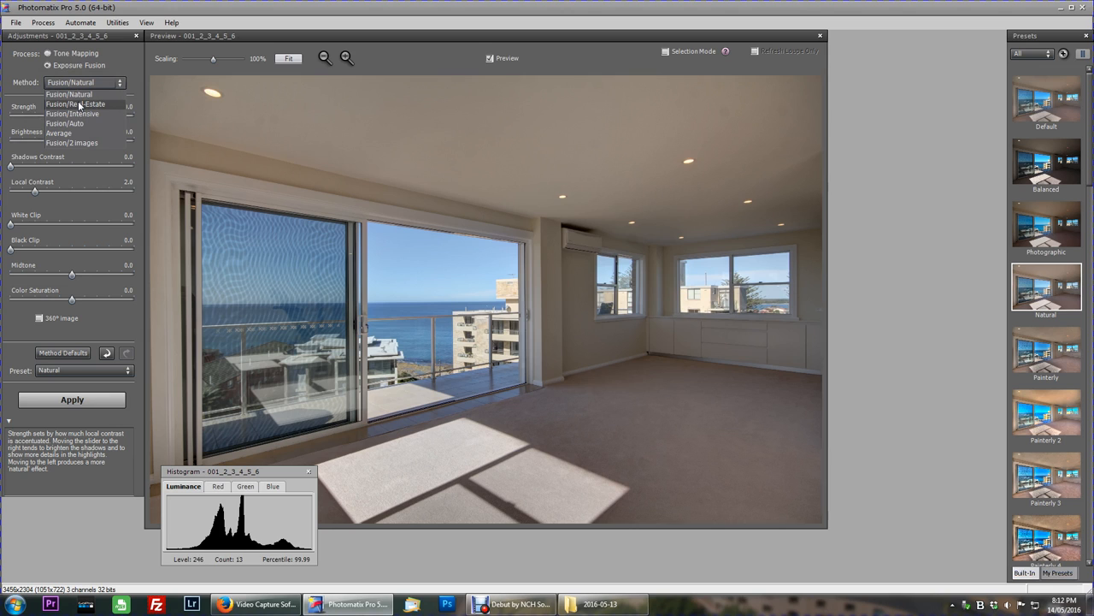
pyautogui.click(75, 104)
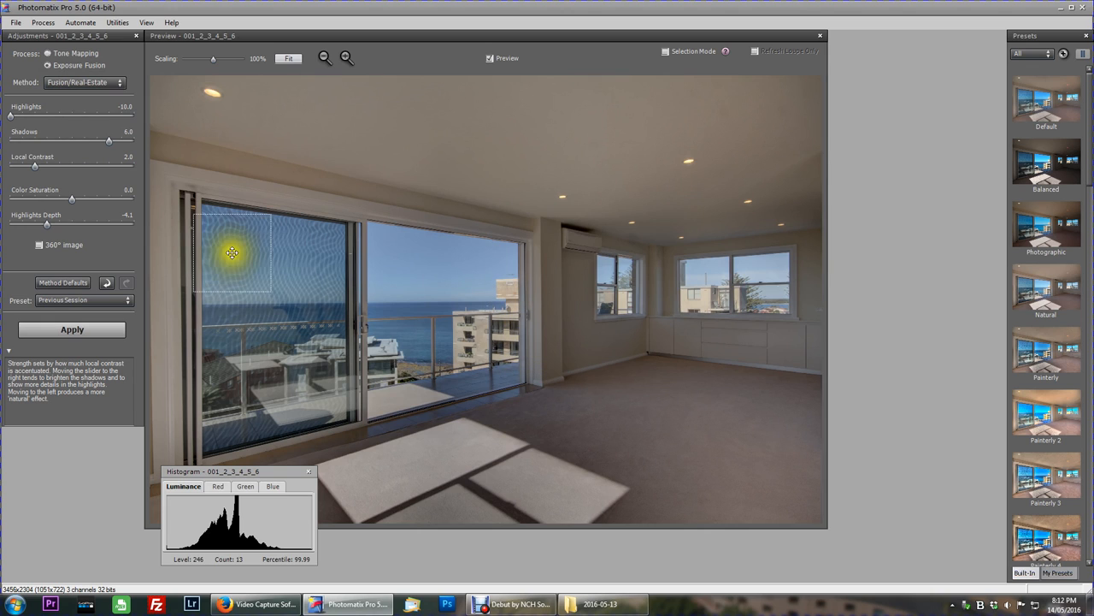
# - Reset to method defaults, then set Highlights to 10 and Shadows to 6
pyautogui.click(82, 299)
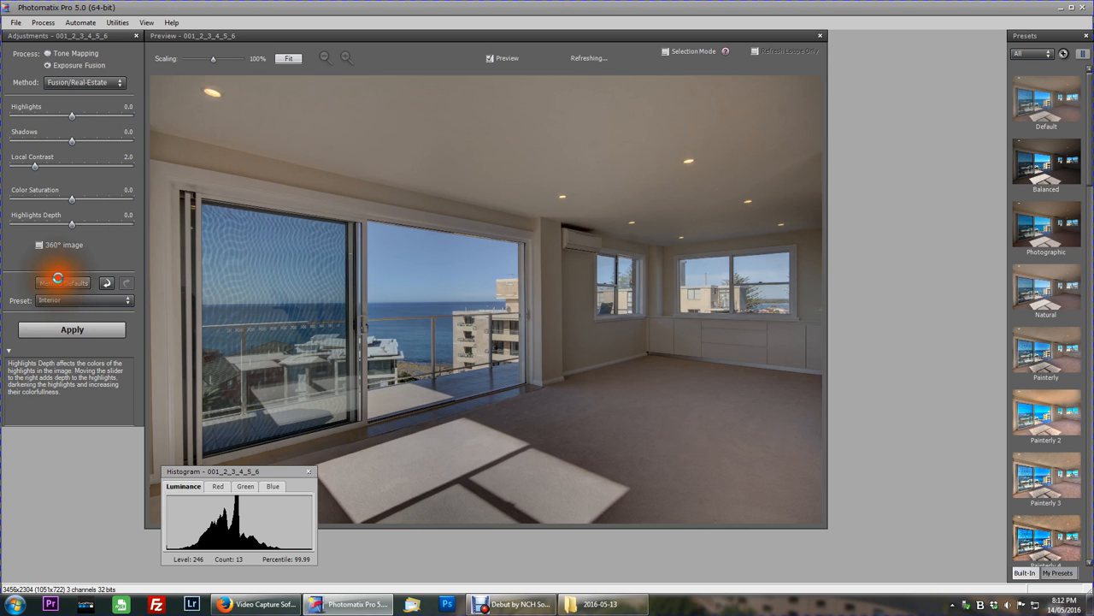
pyautogui.click(61, 282)
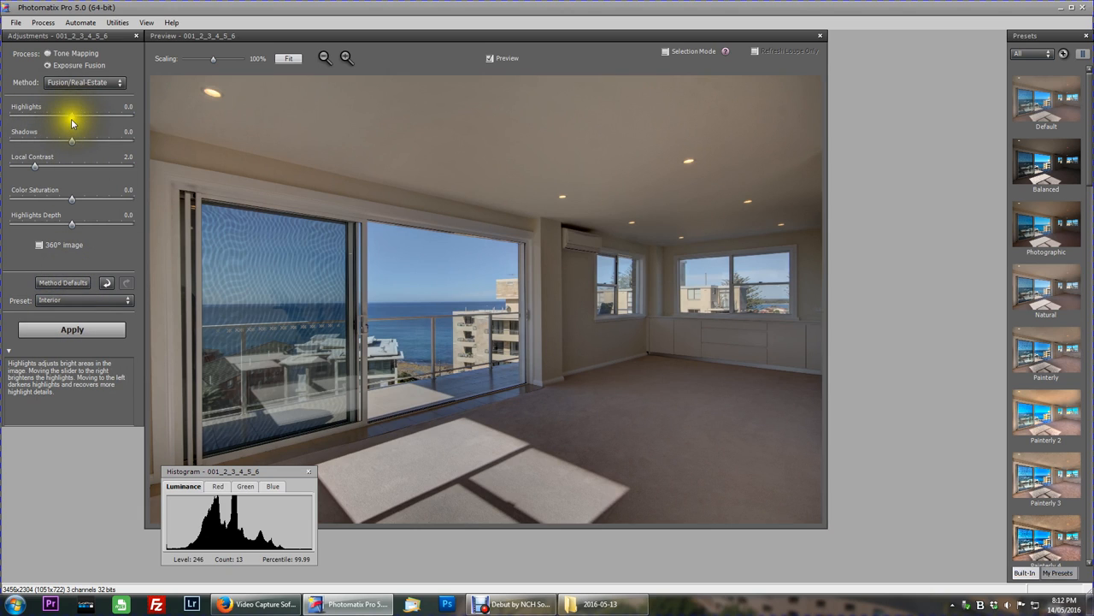
pyautogui.moveTo(71, 116); pyautogui.dragTo(60, 116)
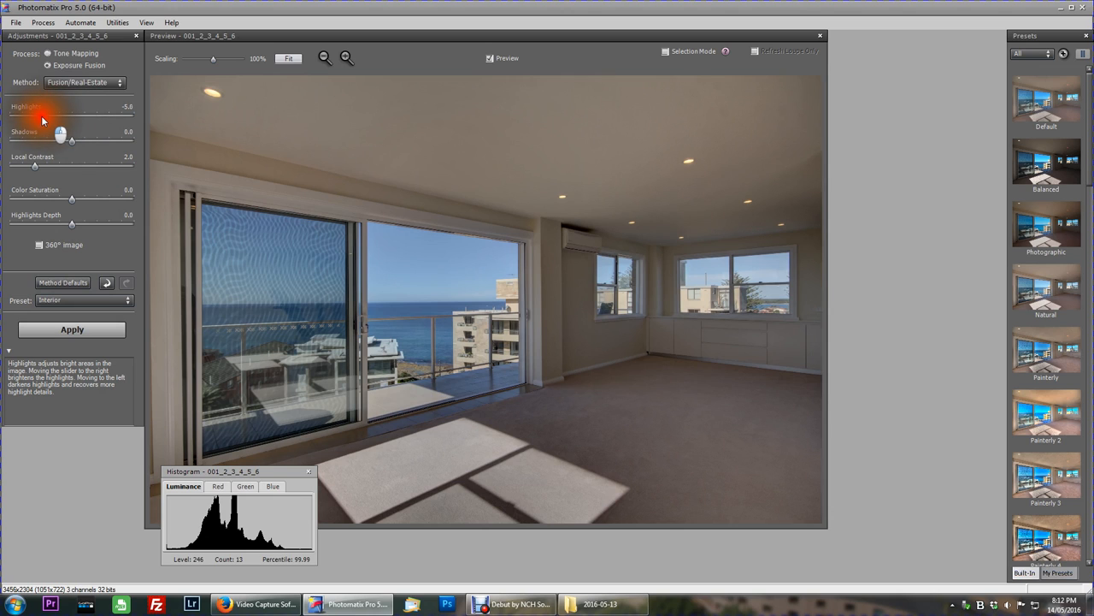
pyautogui.moveTo(42, 116); pyautogui.dragTo(3, 116)
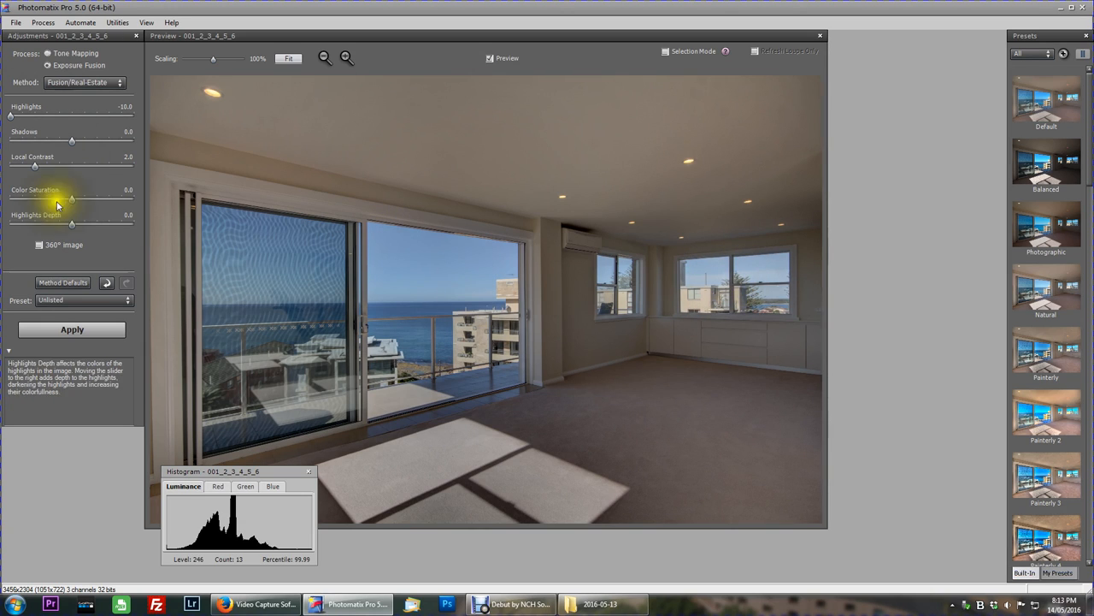
pyautogui.moveTo(111, 143)
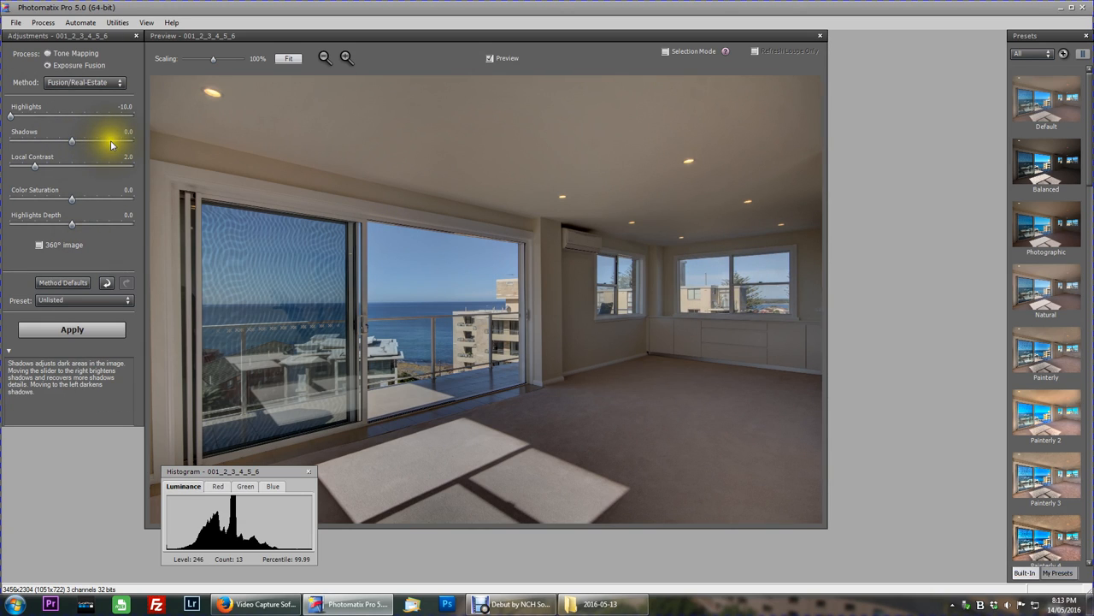
pyautogui.moveTo(71, 141); pyautogui.dragTo(109, 140)
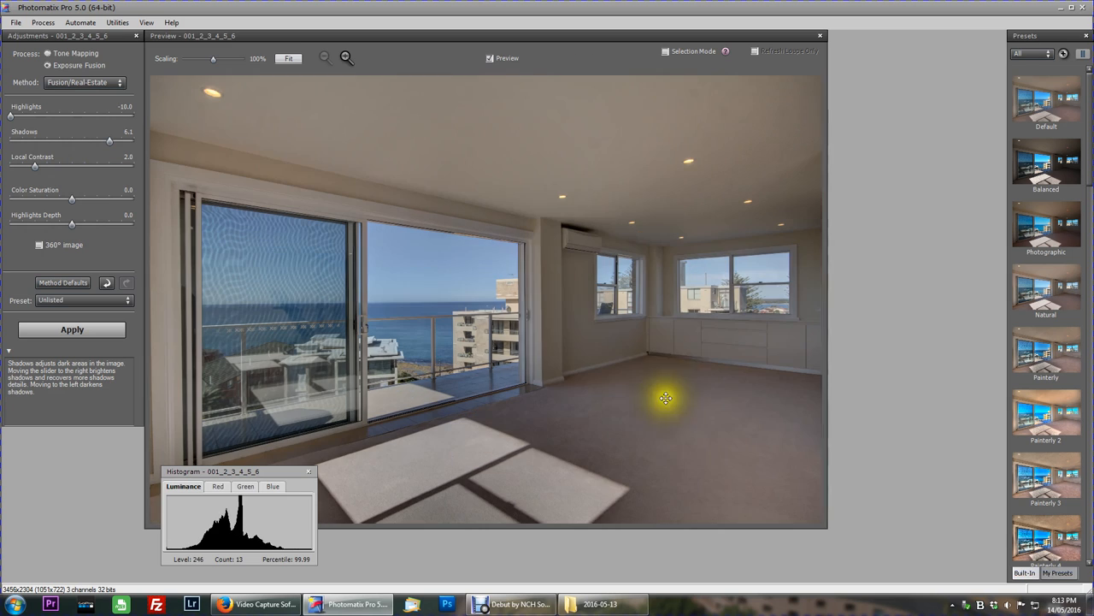
pyautogui.moveTo(113, 145)
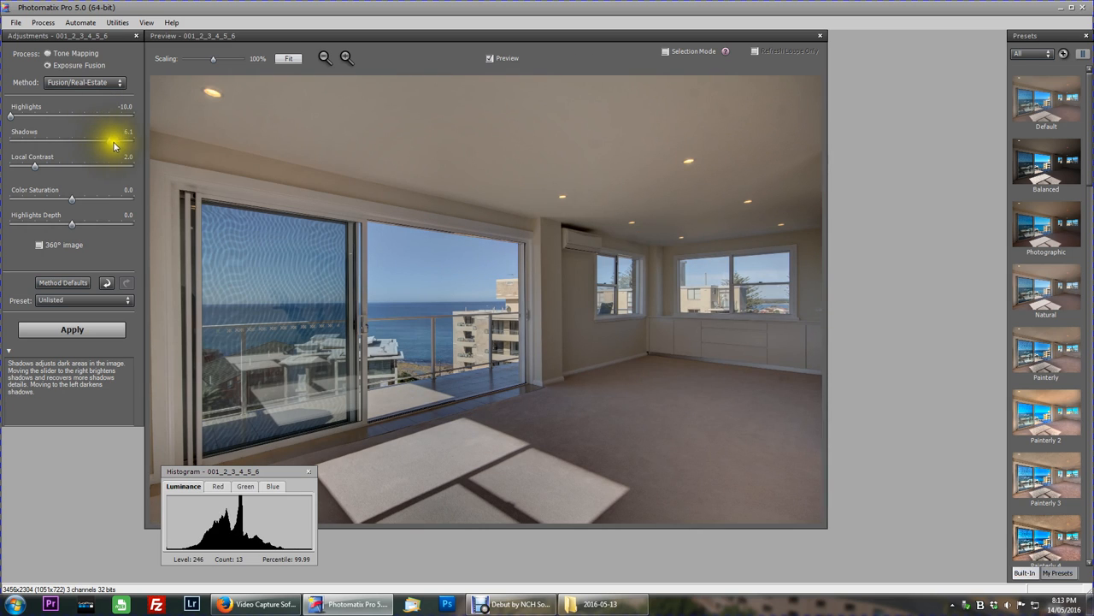
pyautogui.moveTo(111, 140); pyautogui.dragTo(137, 140)
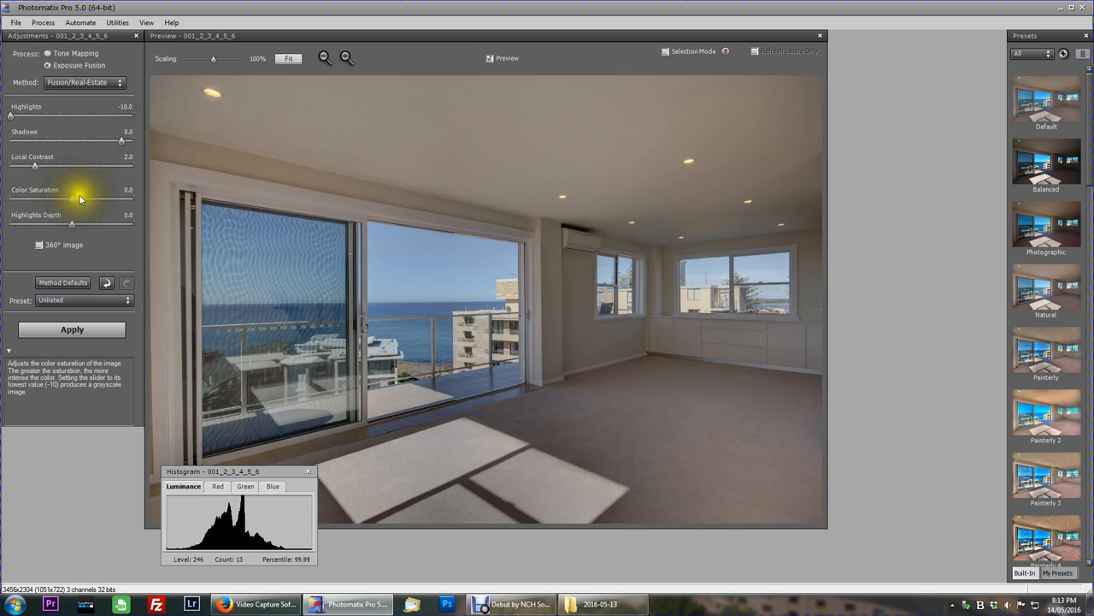
pyautogui.moveTo(13, 236)
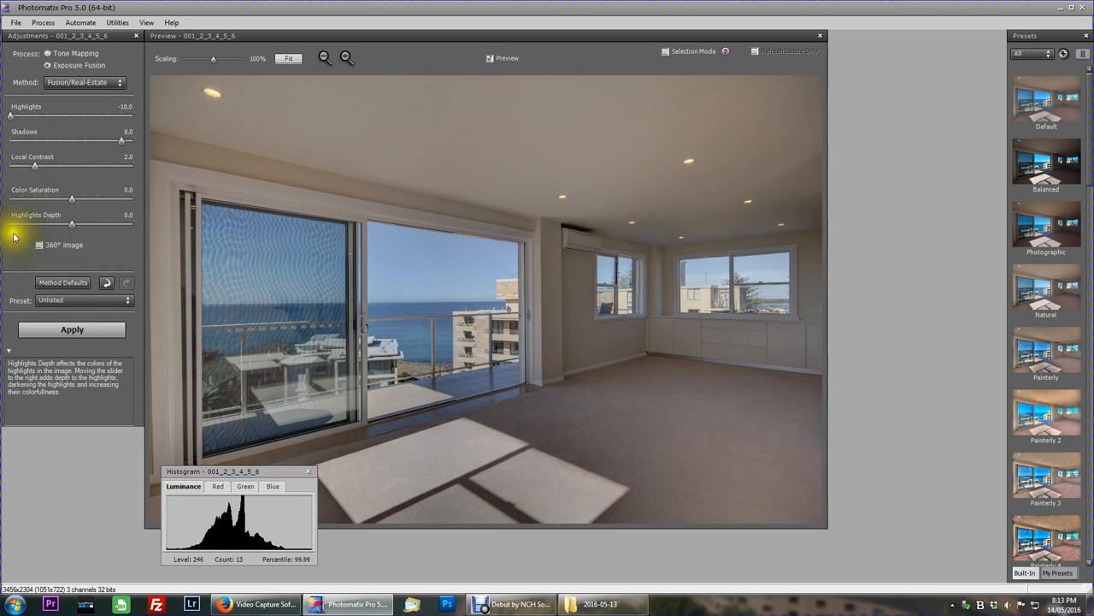
# - Raise Highlights Depth to 4 and mark the ocean-view area for loupe inspection
pyautogui.moveTo(72, 223); pyautogui.dragTo(65, 222)
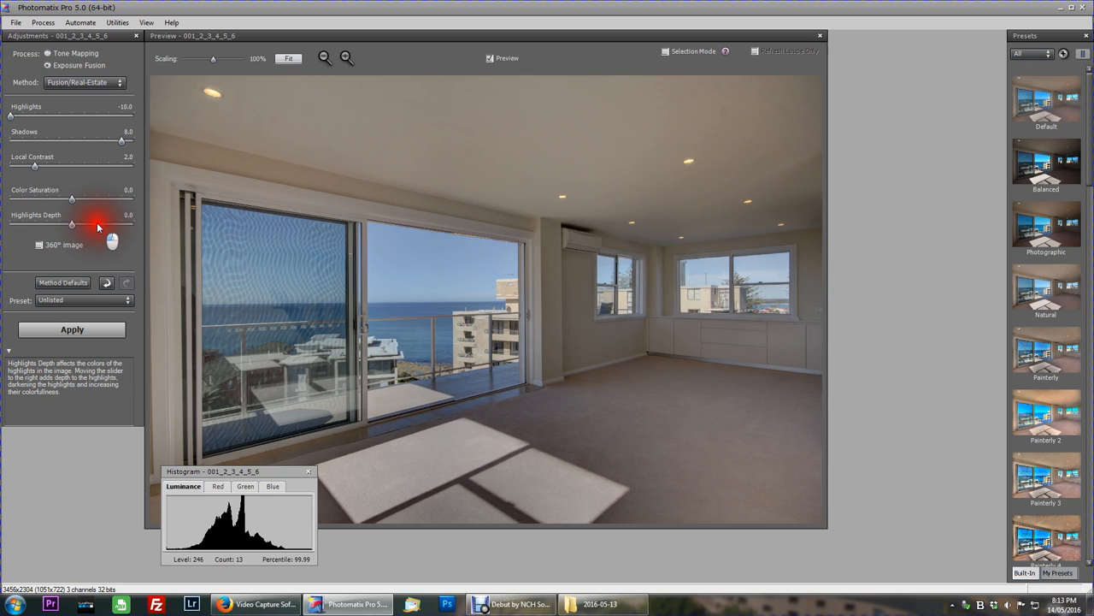
pyautogui.moveTo(72, 224); pyautogui.dragTo(99, 224)
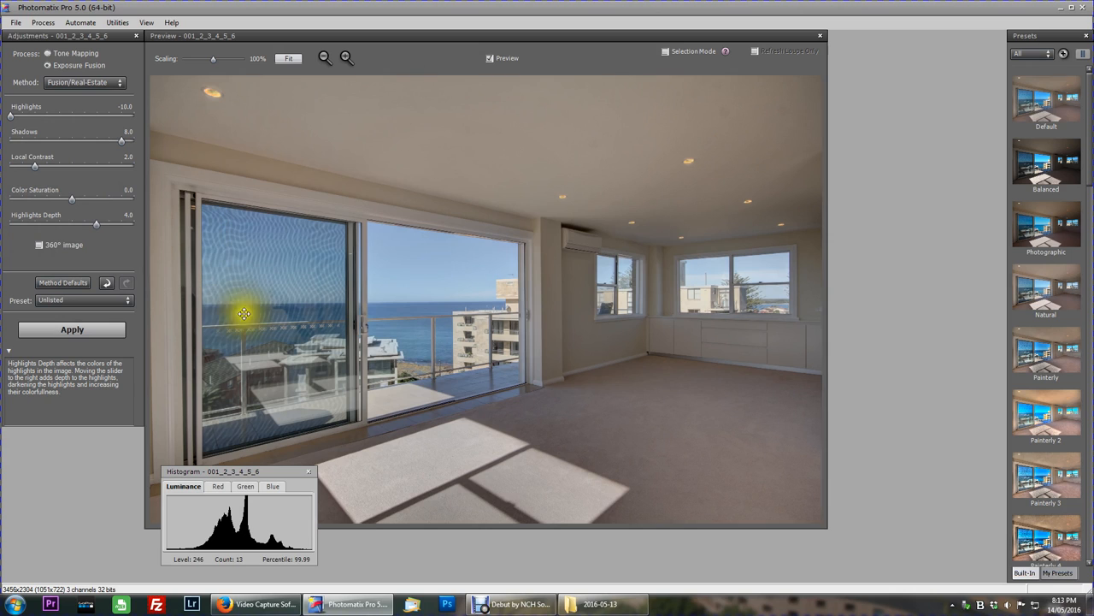
pyautogui.moveTo(807, 200)
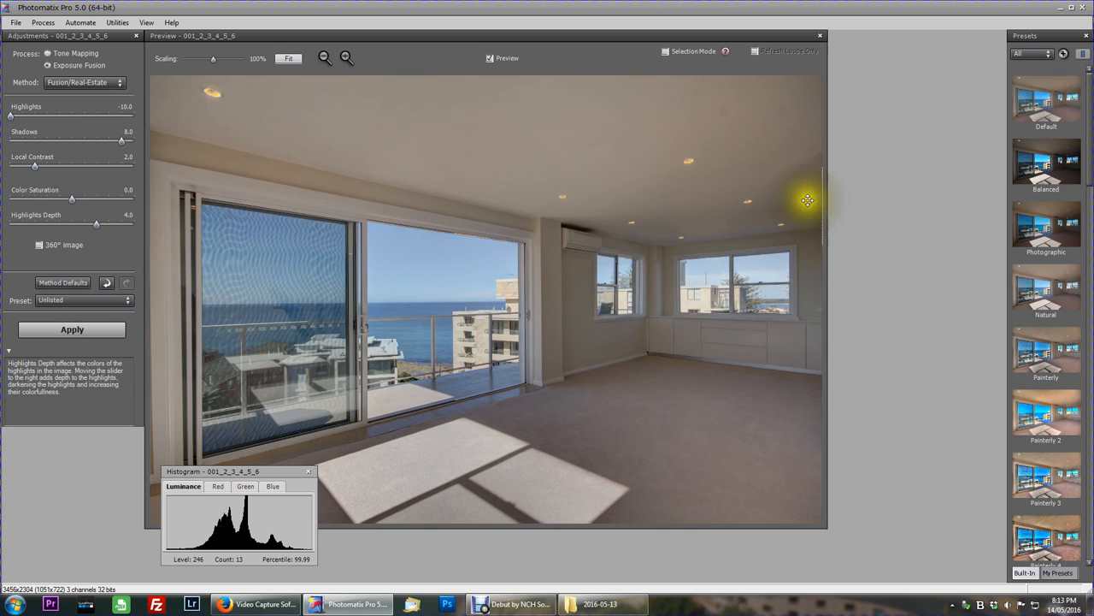
pyautogui.moveTo(715, 272)
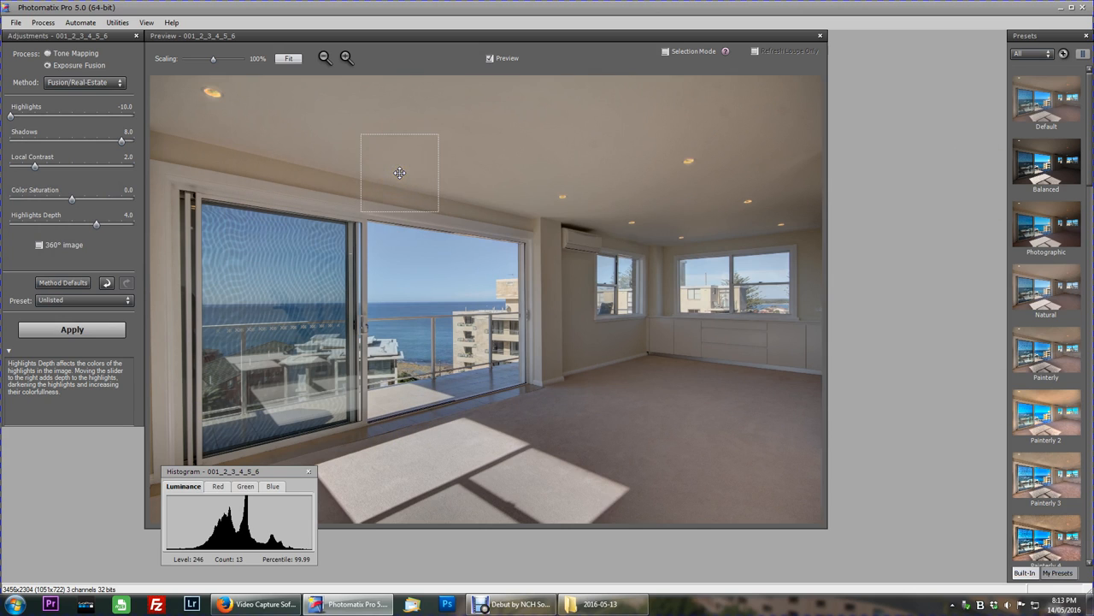
pyautogui.moveTo(400, 171); pyautogui.dragTo(448, 291)
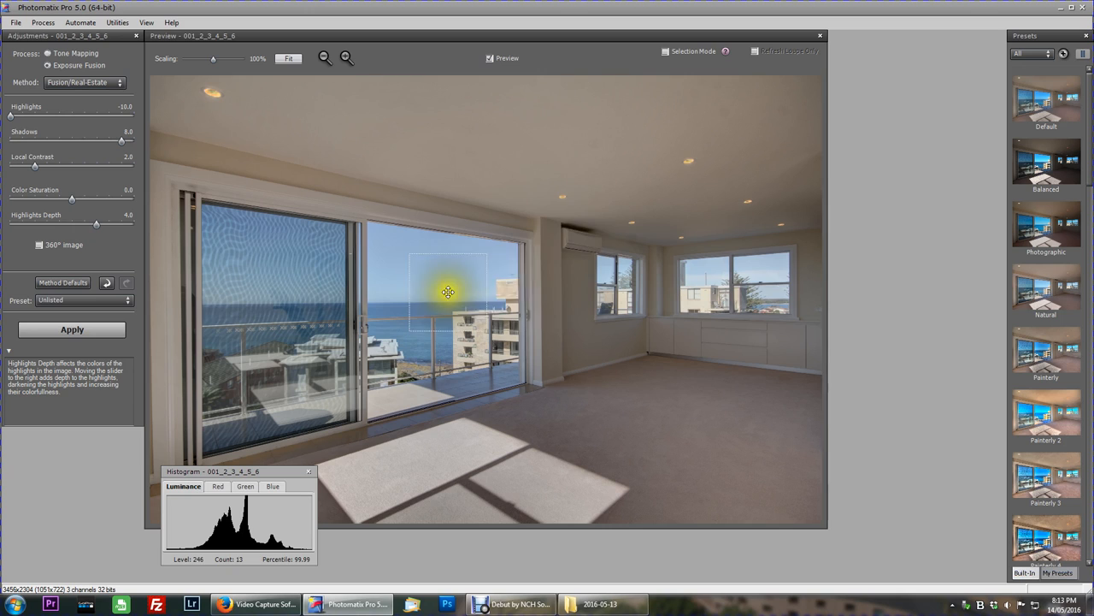
pyautogui.moveTo(448, 290); pyautogui.dragTo(530, 236)
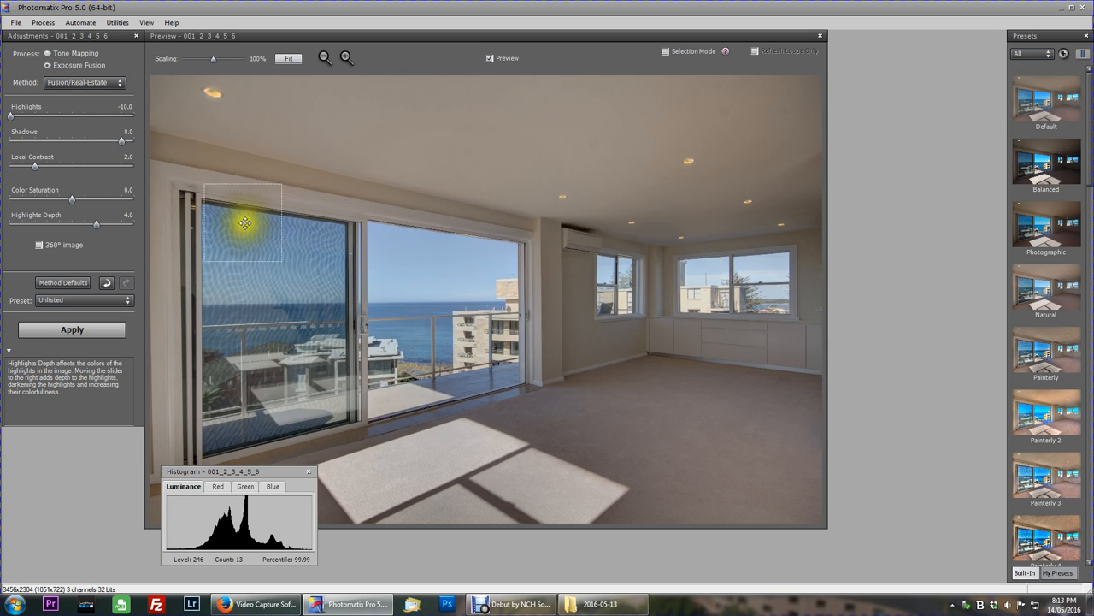
pyautogui.moveTo(482, 301)
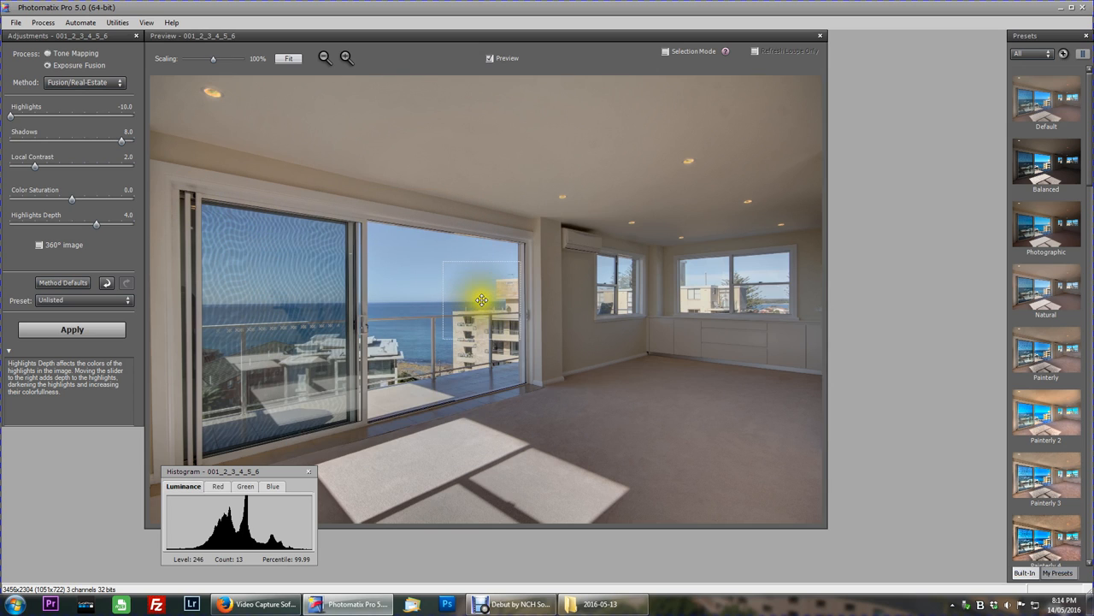
pyautogui.click(483, 299)
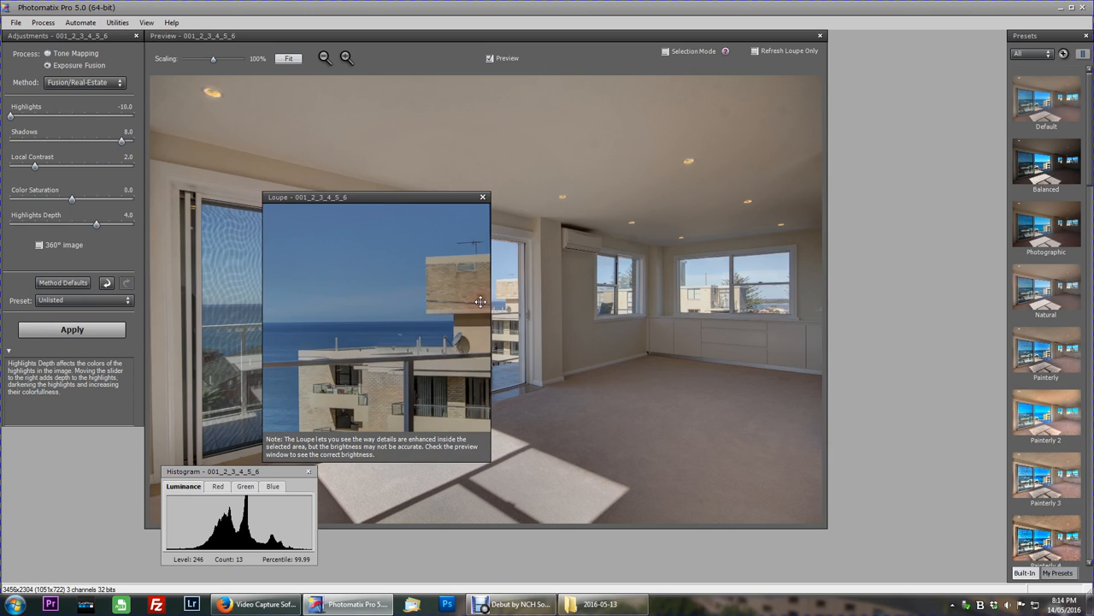
pyautogui.moveTo(424, 308)
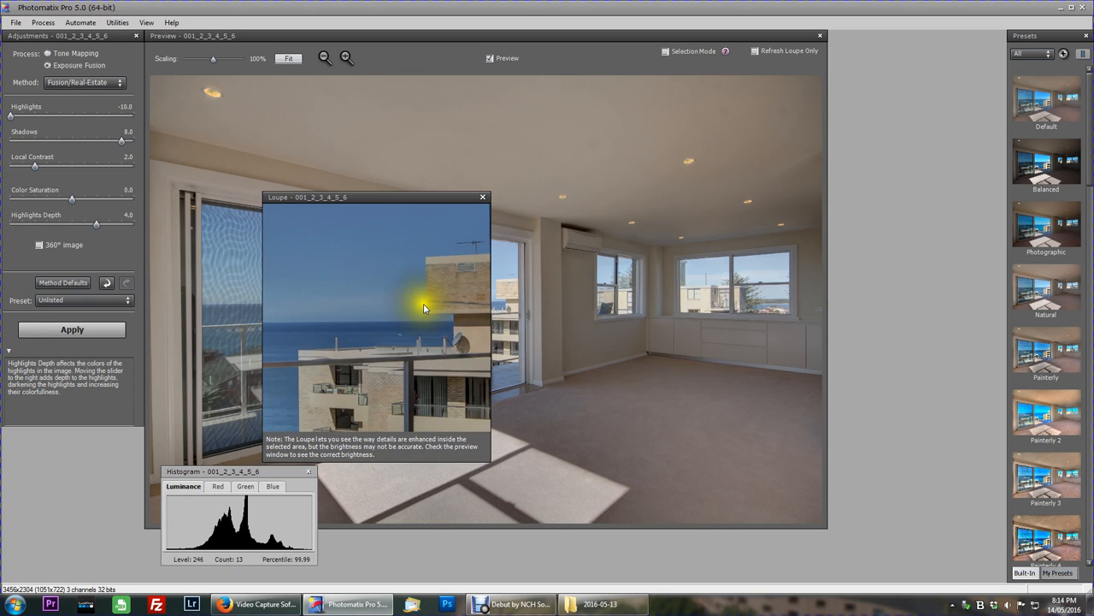
pyautogui.moveTo(333, 354)
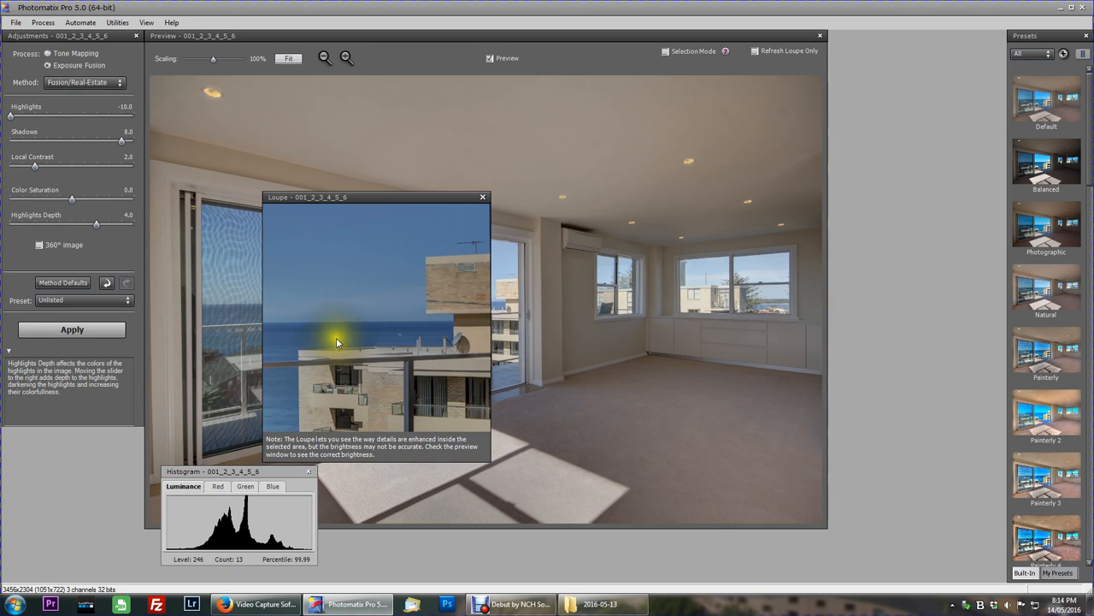
pyautogui.moveTo(359, 225)
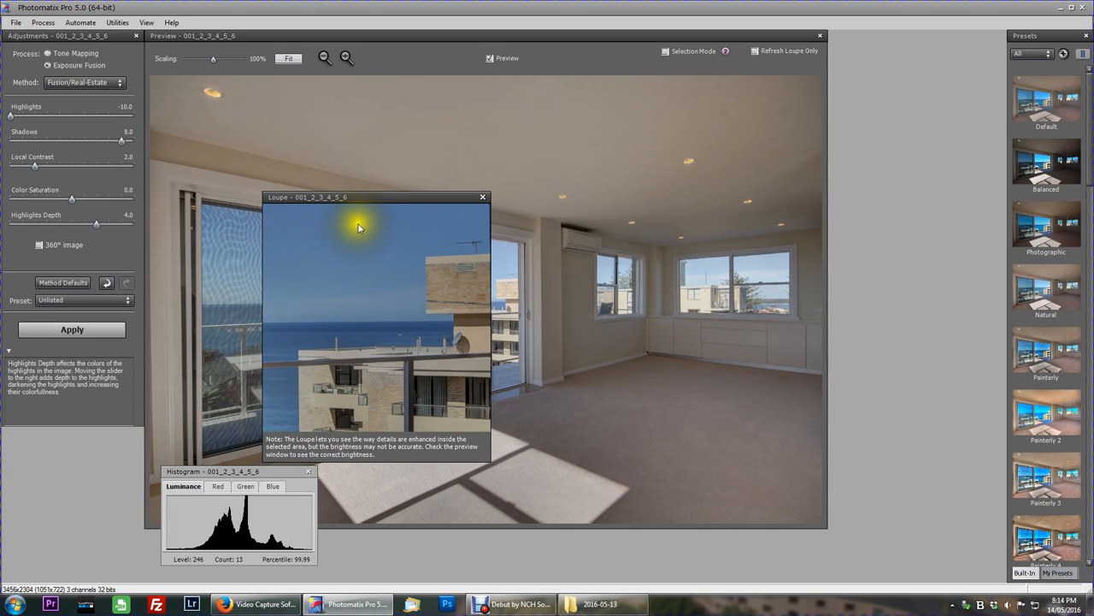
pyautogui.moveTo(369, 349)
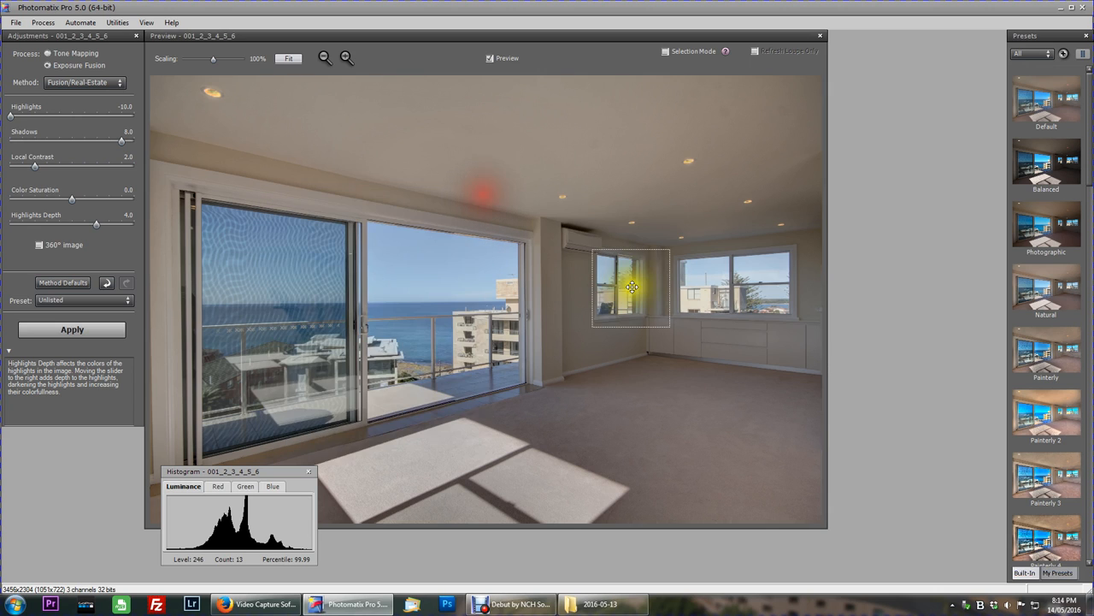
pyautogui.click(631, 288)
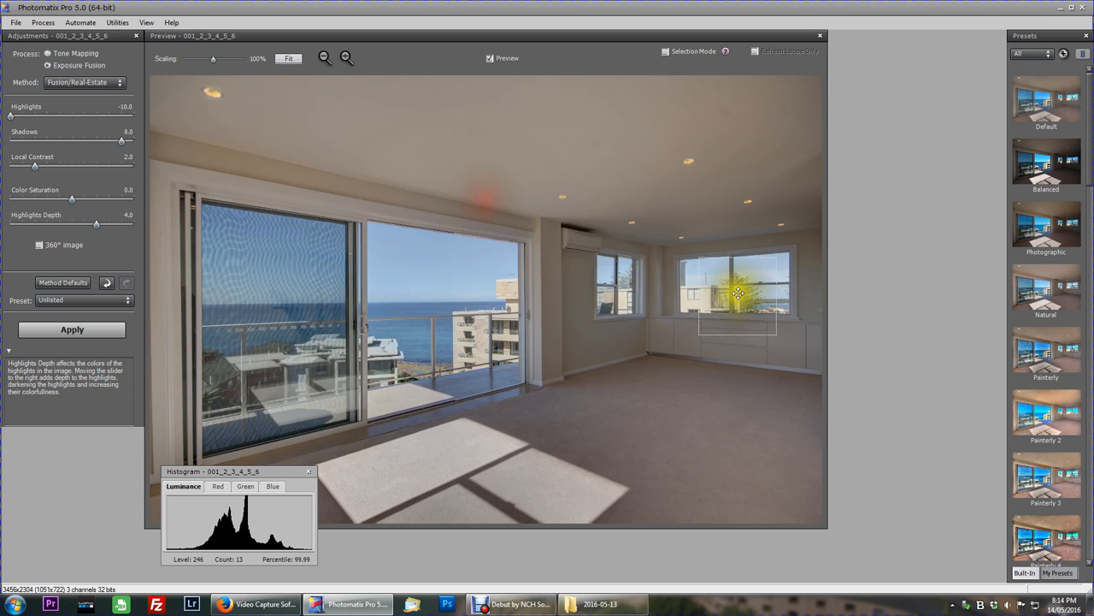
pyautogui.click(737, 294)
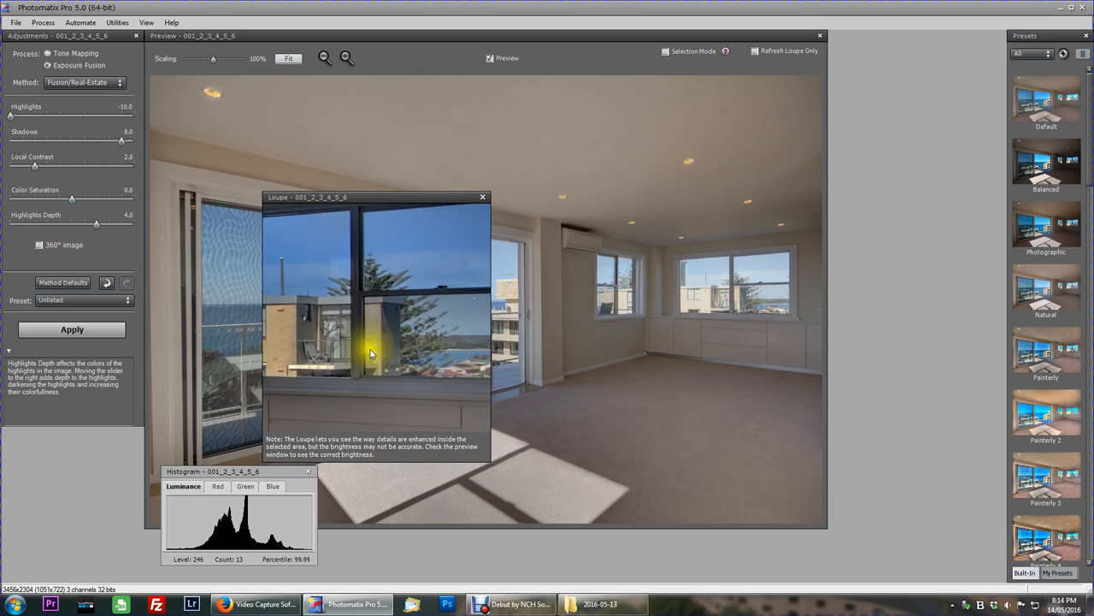
pyautogui.click(482, 196)
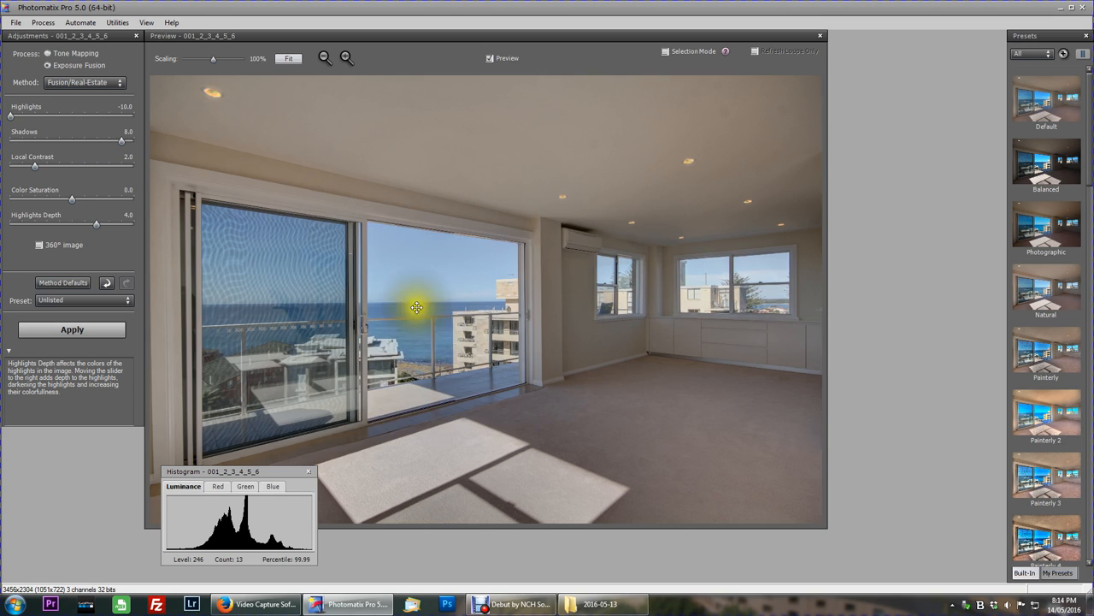
pyautogui.click(417, 308)
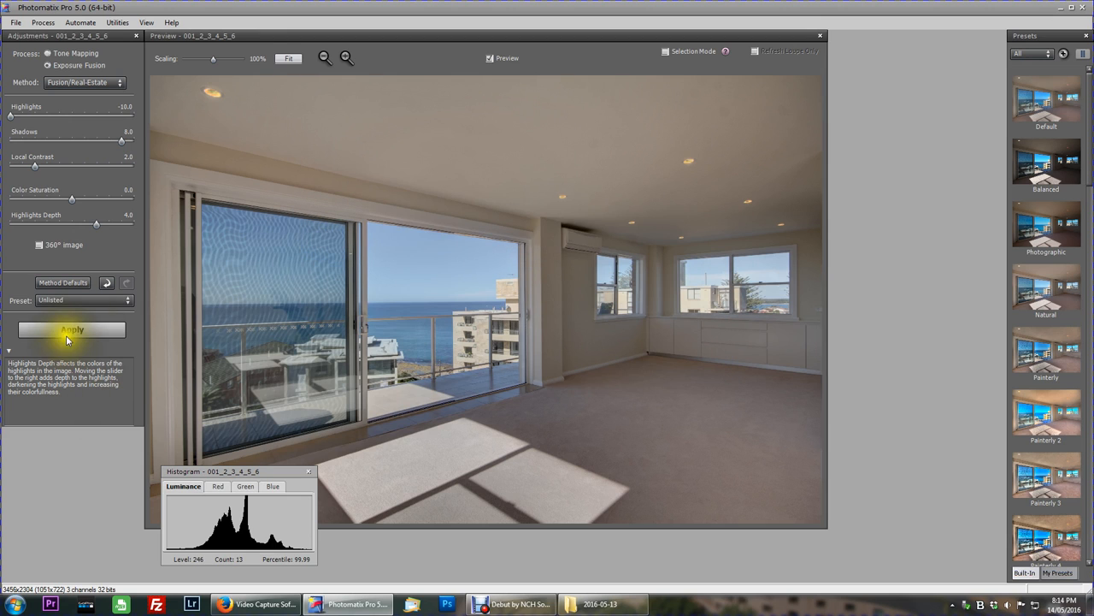
# - Apply the Real-Estate fusion settings to produce the final room image
pyautogui.click(71, 330)
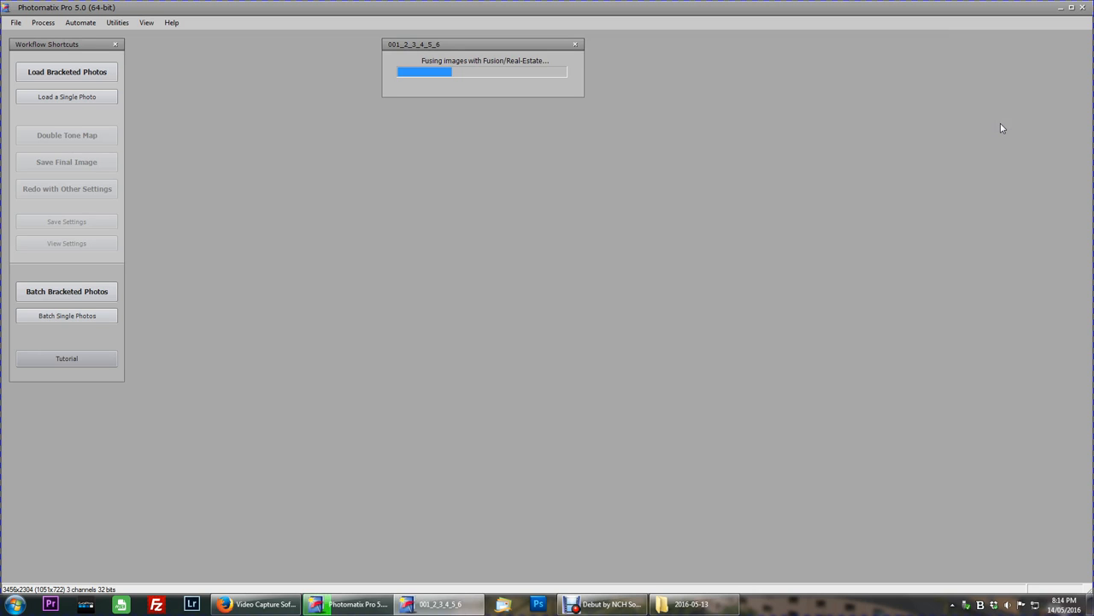
pyautogui.moveTo(710, 293)
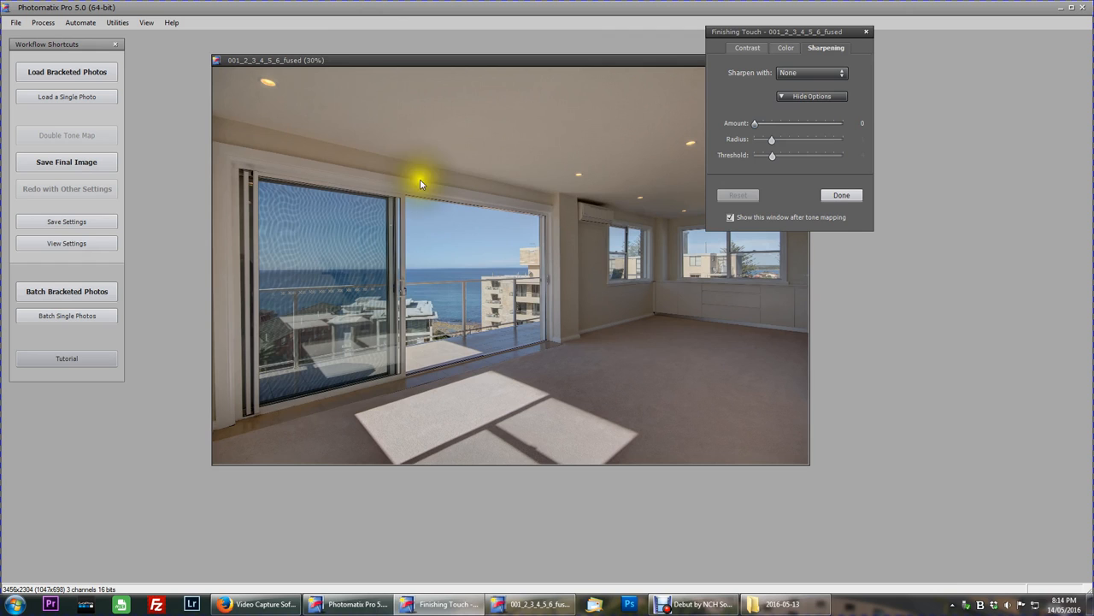
pyautogui.moveTo(566, 123)
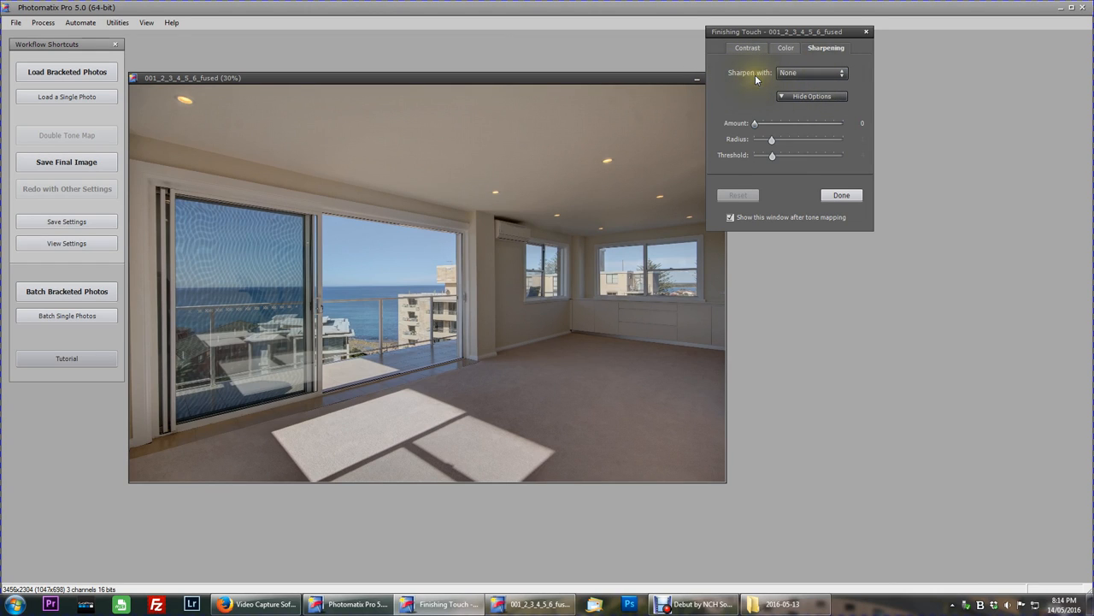
# - Set Finishing Touch sharpening to Mild Sharpening for the fused image
pyautogui.click(810, 72)
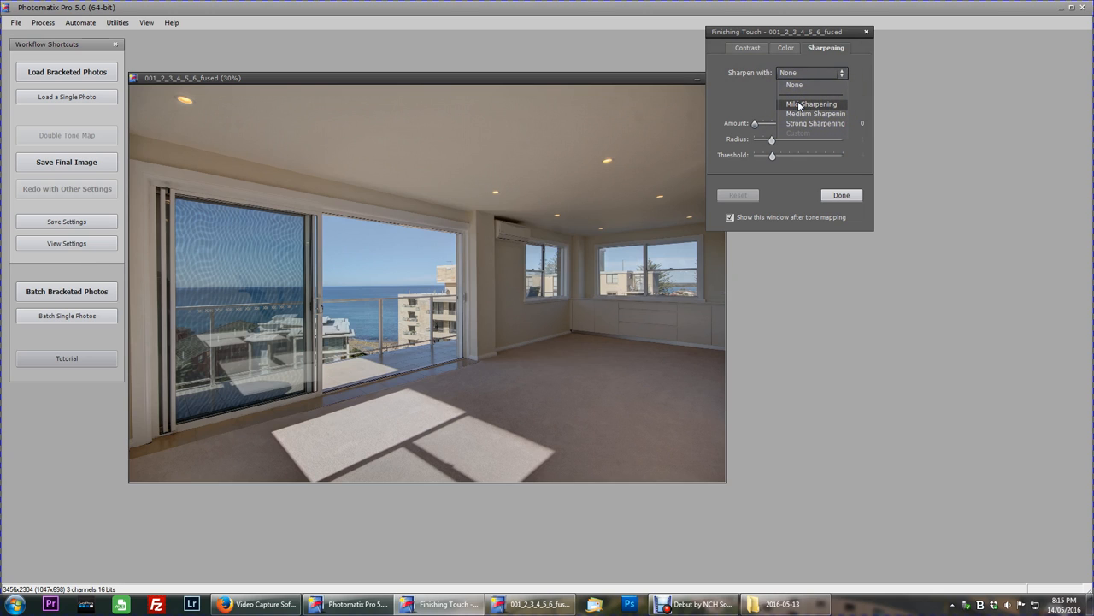
pyautogui.click(810, 104)
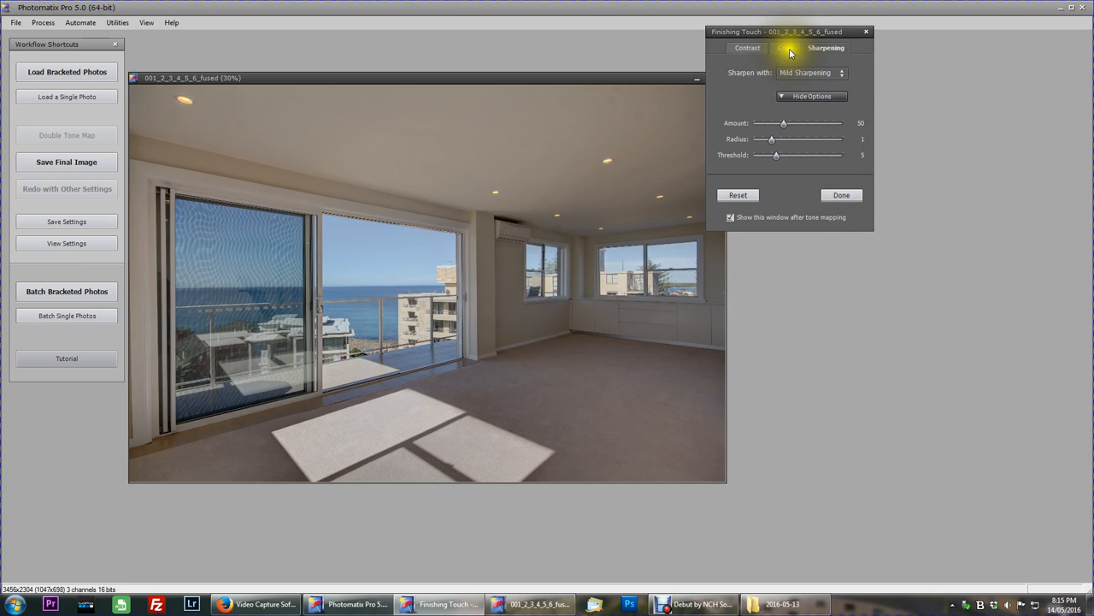
pyautogui.click(784, 48)
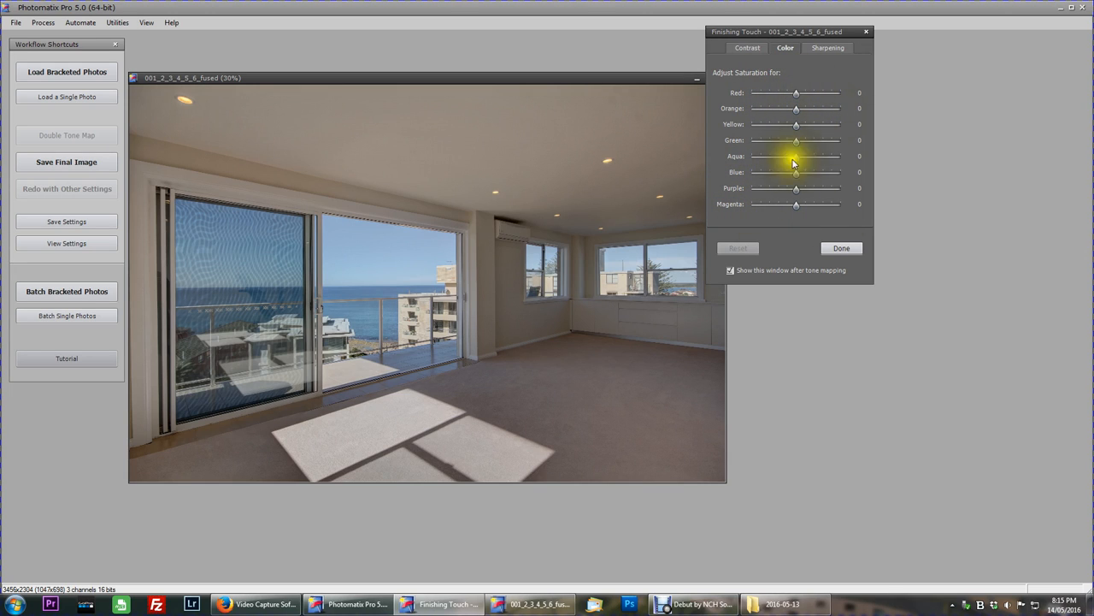
pyautogui.moveTo(817, 184)
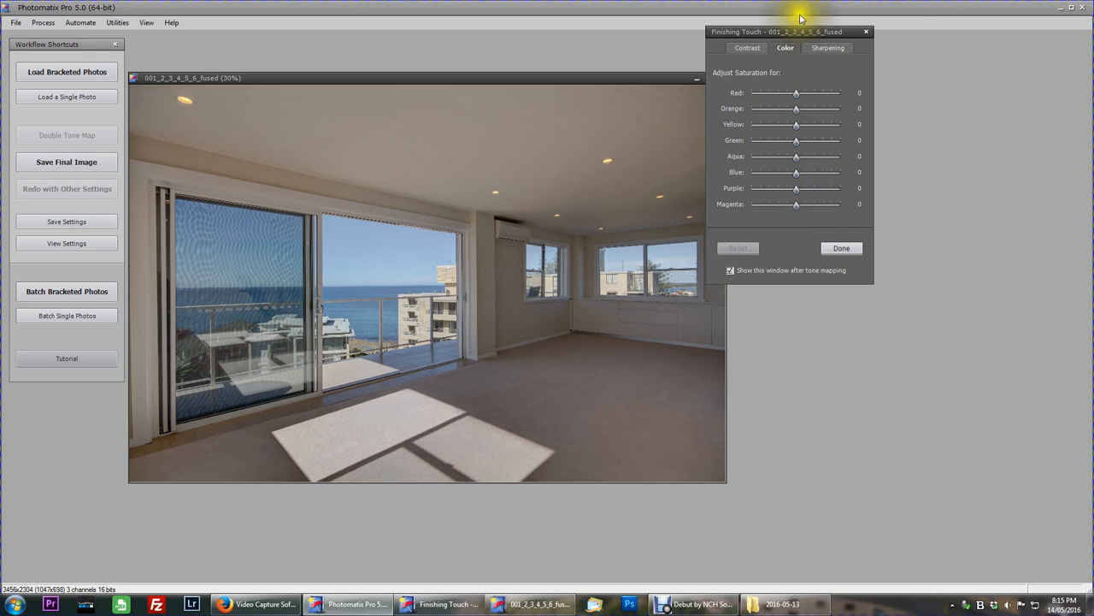
pyautogui.moveTo(796, 123); pyautogui.dragTo(756, 123)
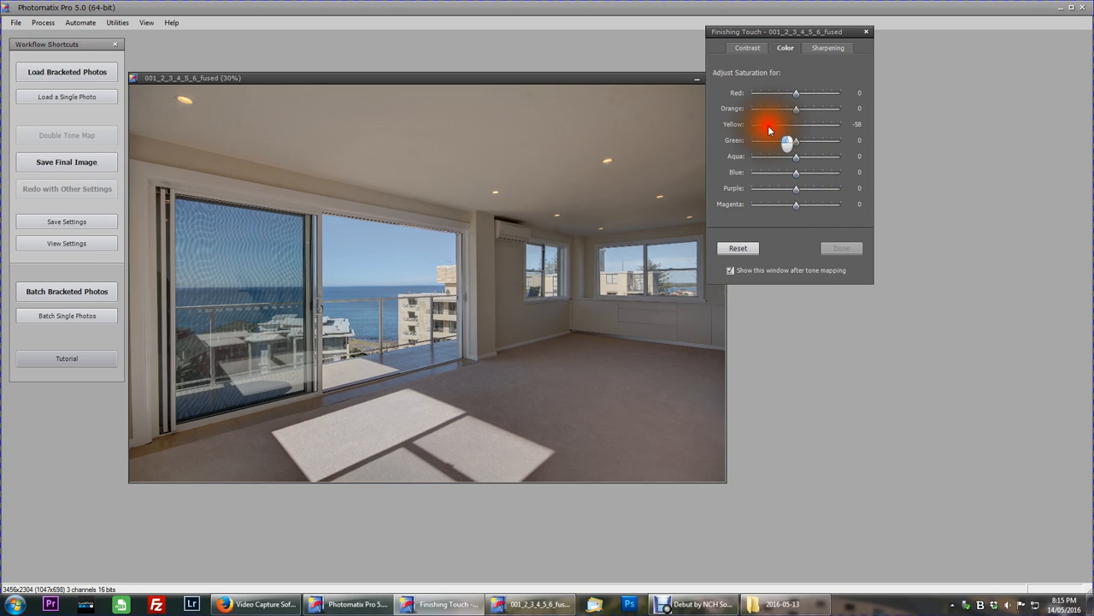
pyautogui.moveTo(787, 124); pyautogui.dragTo(761, 123)
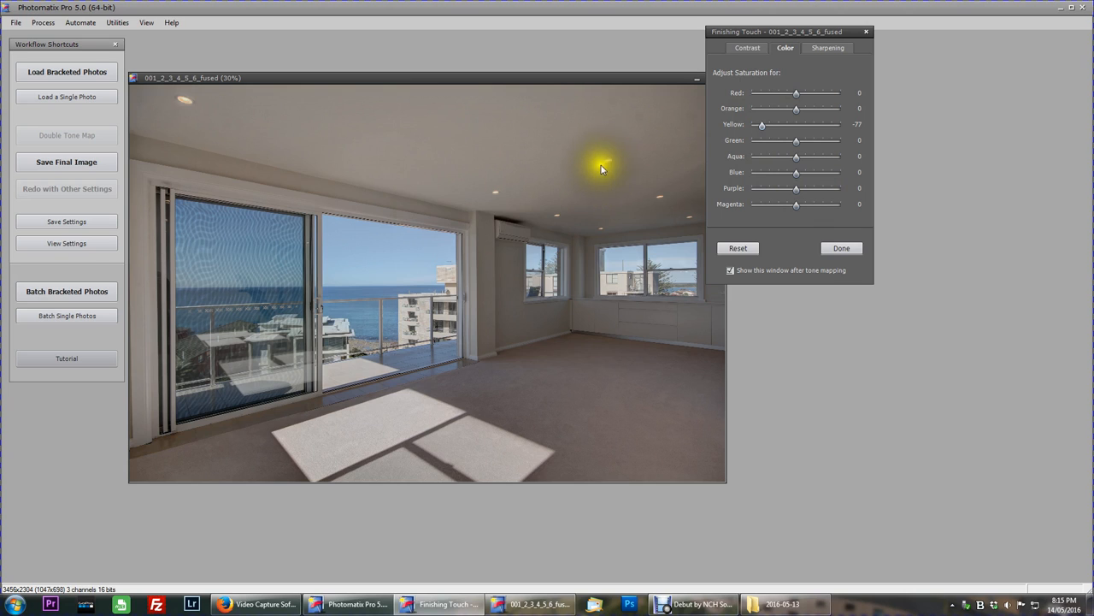
pyautogui.moveTo(668, 357)
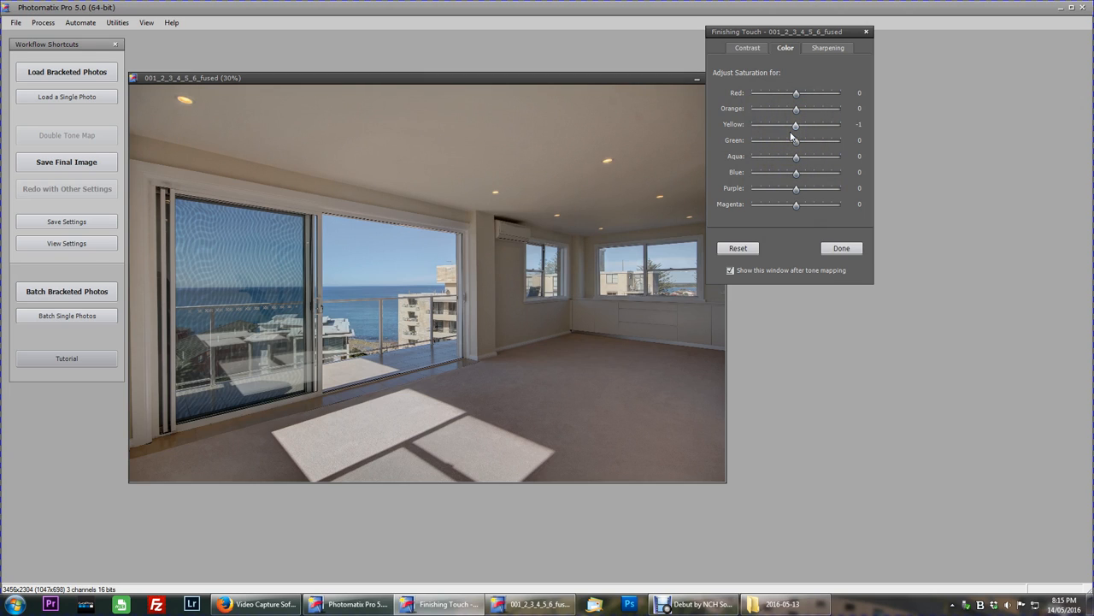
pyautogui.moveTo(797, 123); pyautogui.dragTo(790, 123)
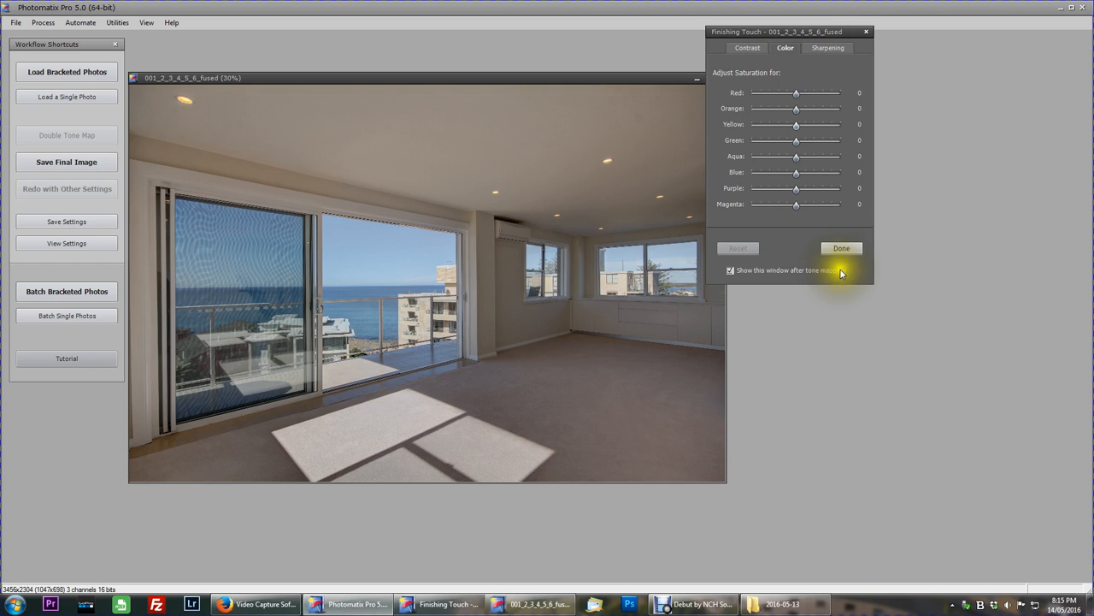
# - Finish the touch-ups and save the final image as a JPEG in the 2016-05-13 folder
pyautogui.click(841, 248)
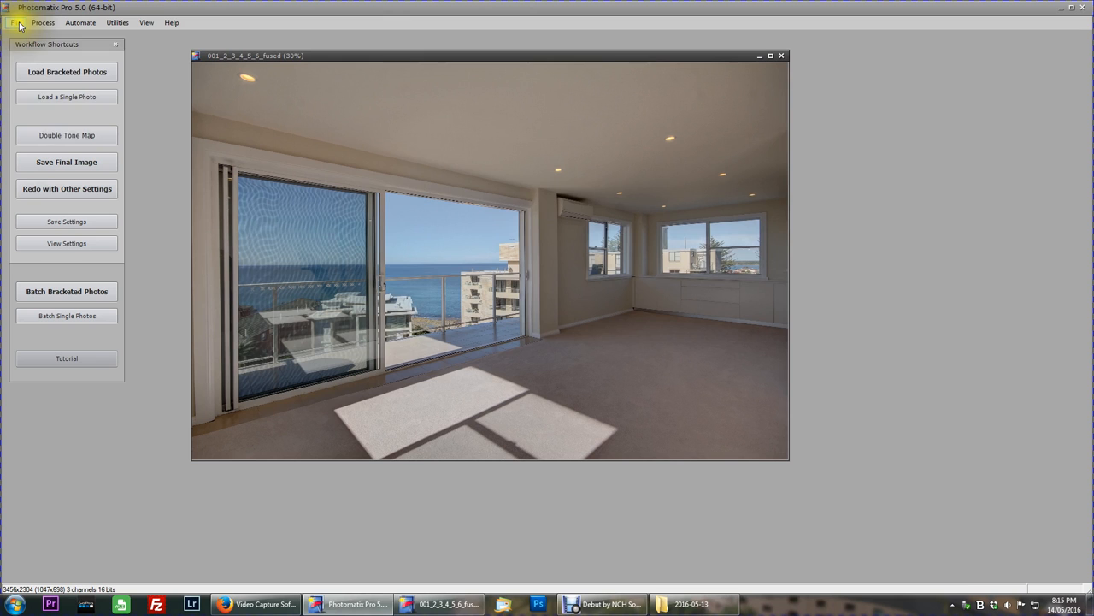
pyautogui.click(65, 161)
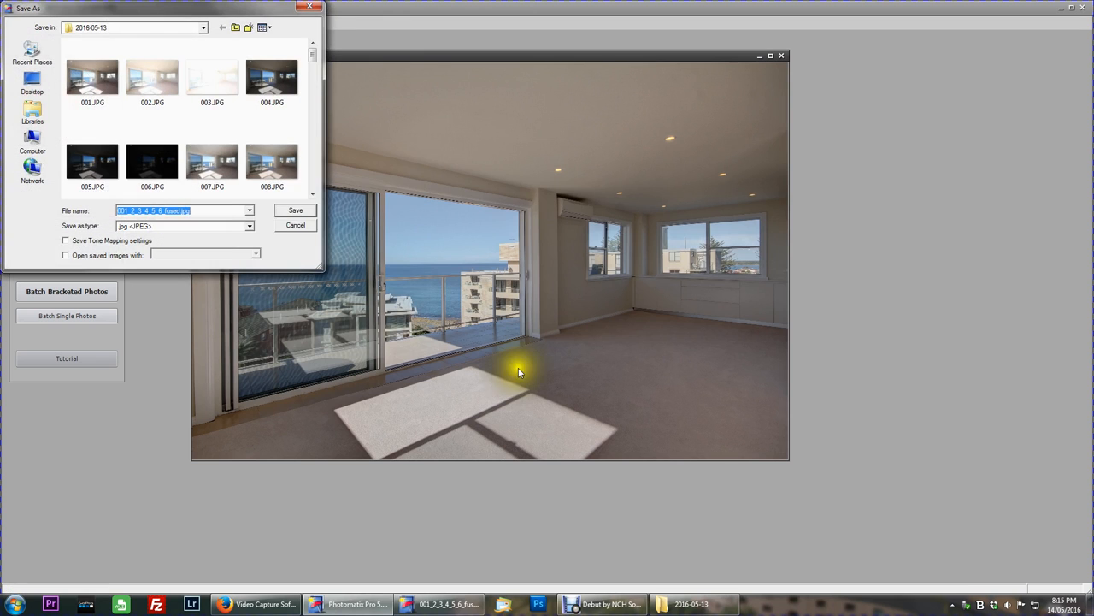
pyautogui.click(294, 210)
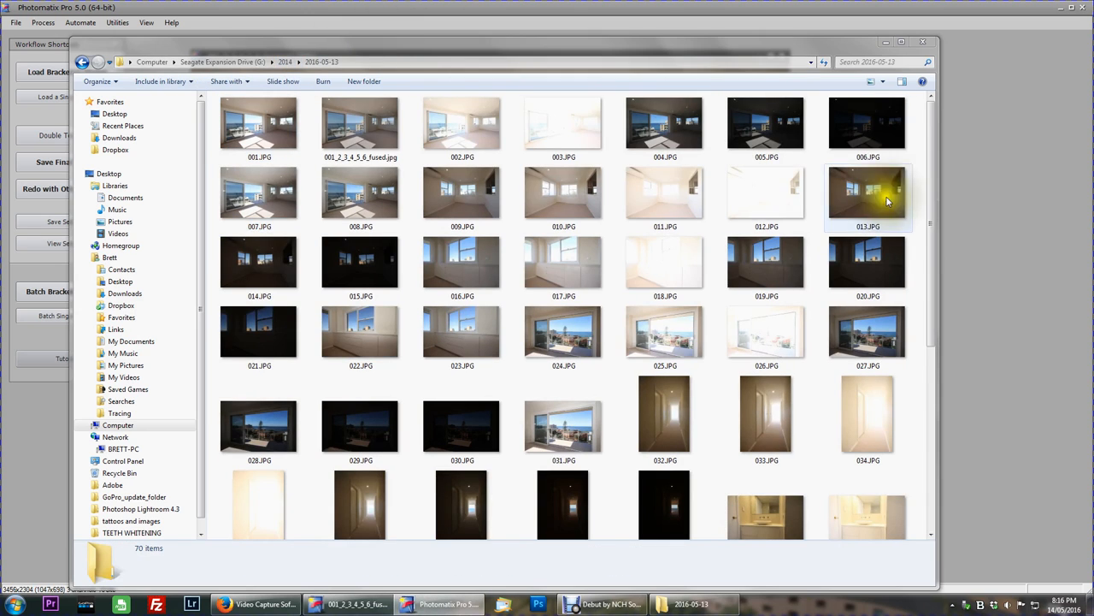
# - Select the saved fused JPEG, then view the original exposure 008.JPG in Photo Viewer
pyautogui.click(359, 123)
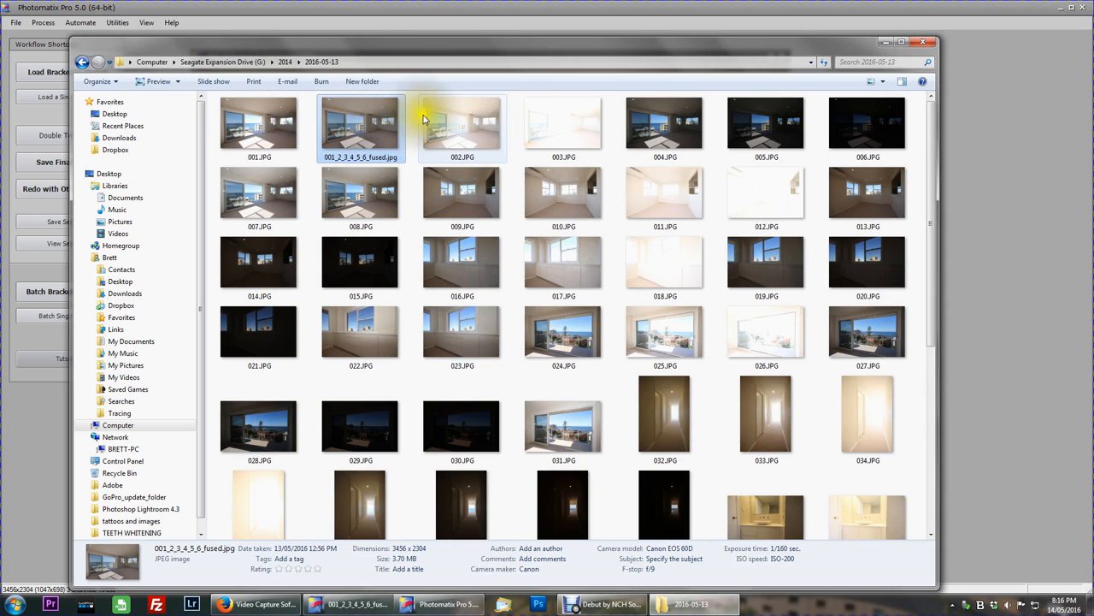
pyautogui.moveTo(295, 196)
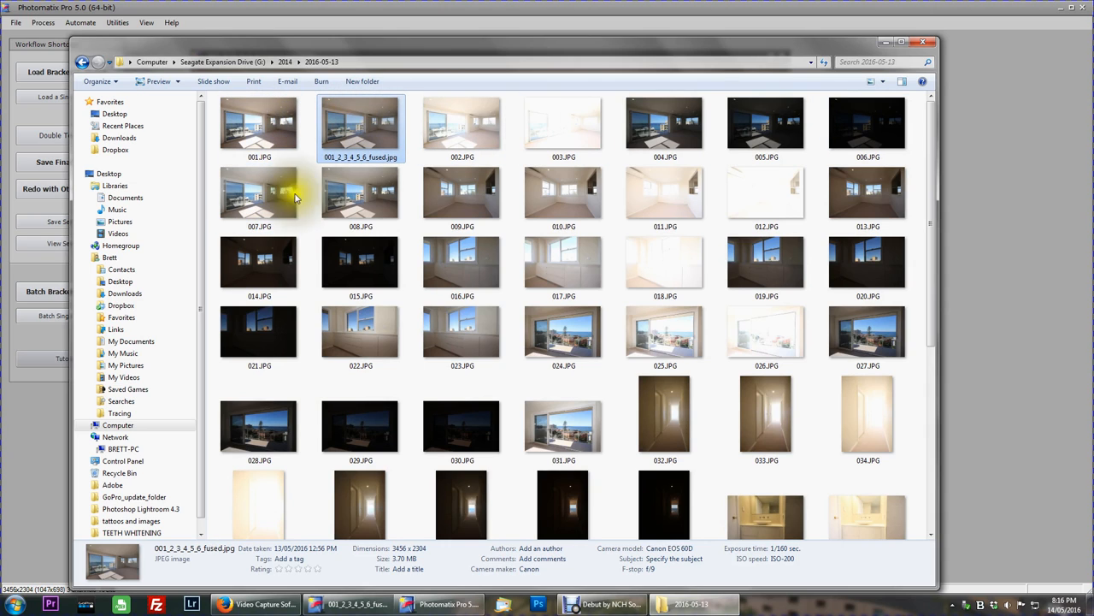
pyautogui.doubleClick(359, 191)
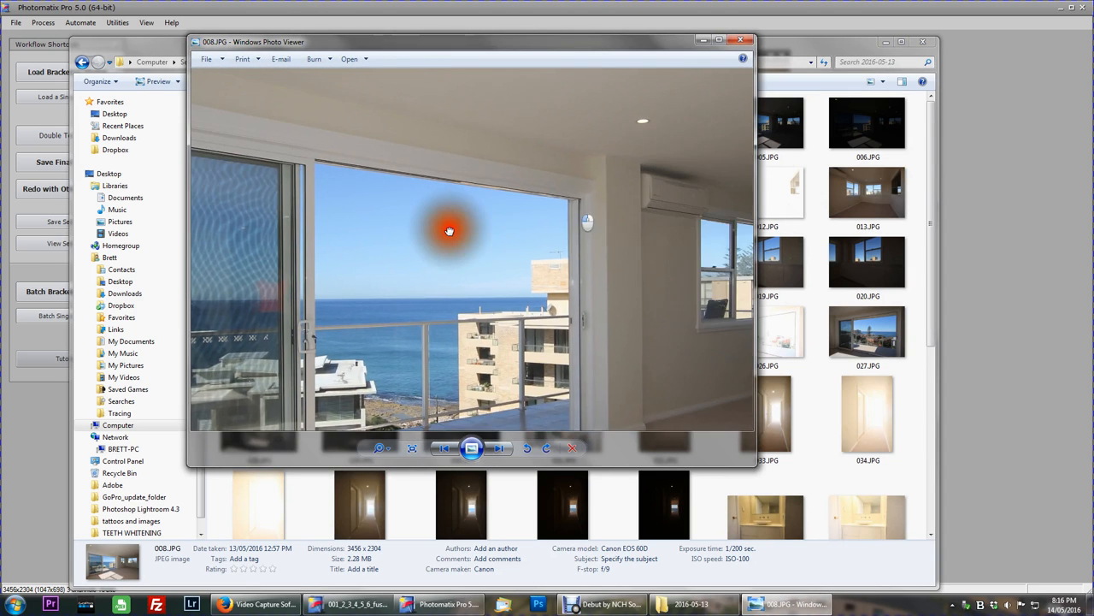
# - Zoom into 008.JPG, fit it back to view and close it
pyautogui.click(499, 448)
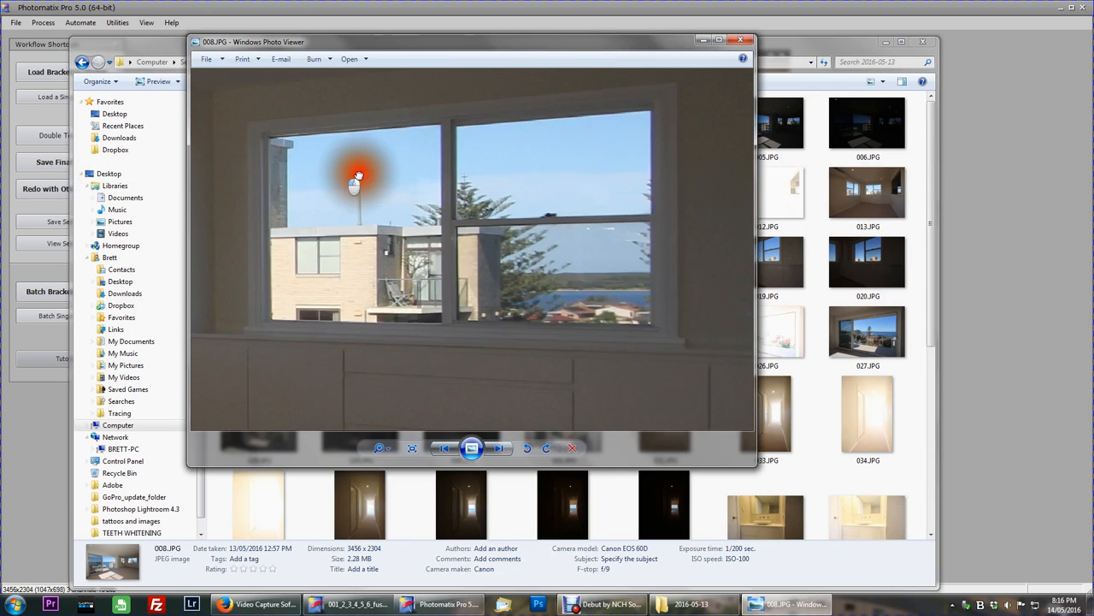
pyautogui.click(499, 448)
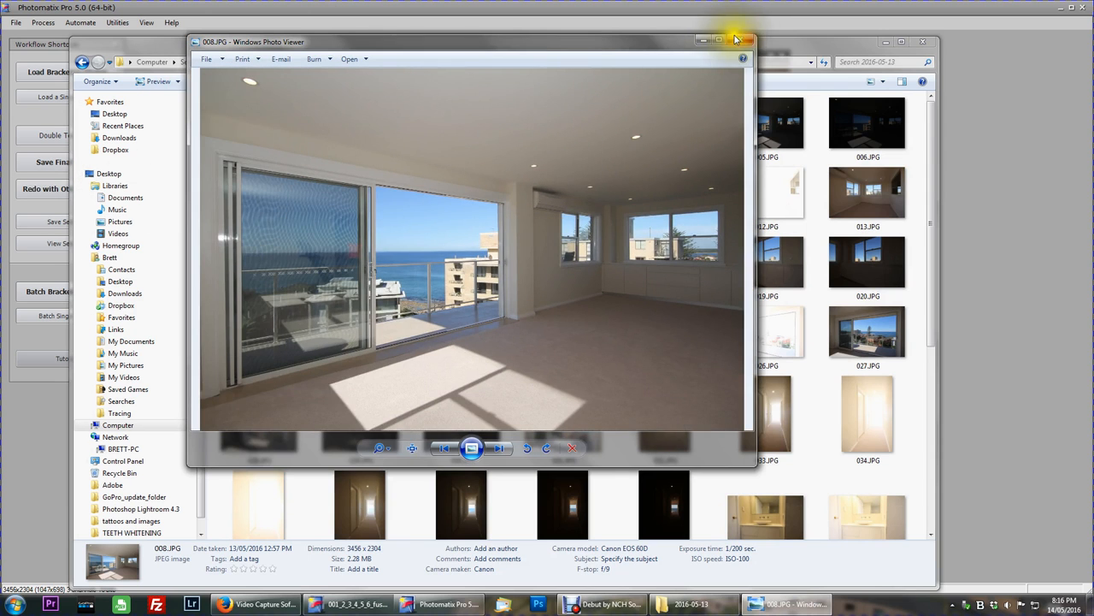
pyautogui.click(741, 41)
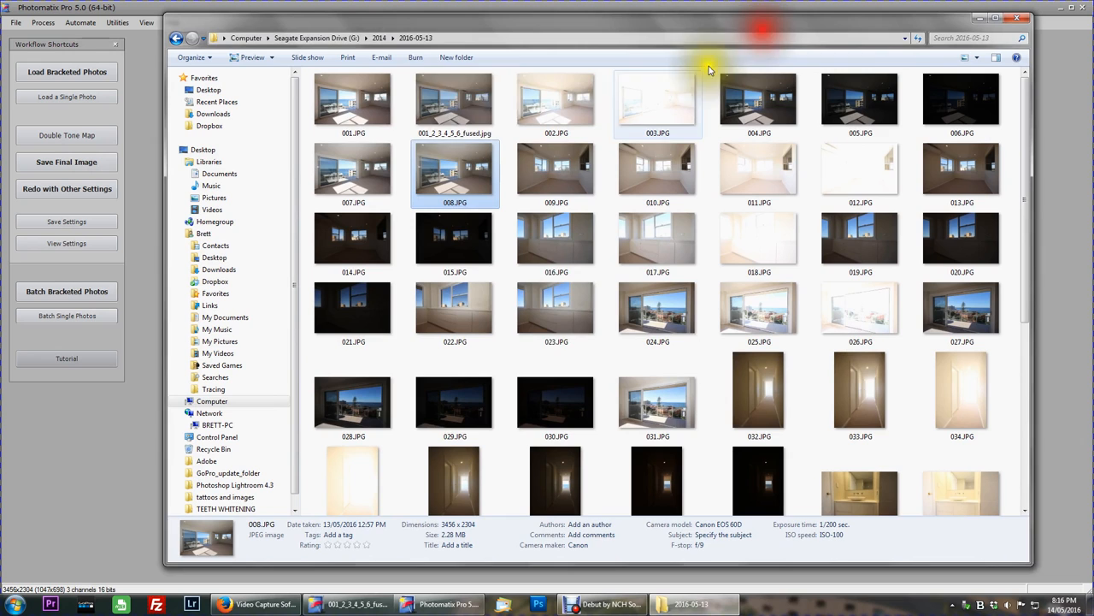
# - View the fused JPEG in Photo Viewer, fit it to view and close the viewer
pyautogui.doubleClick(455, 98)
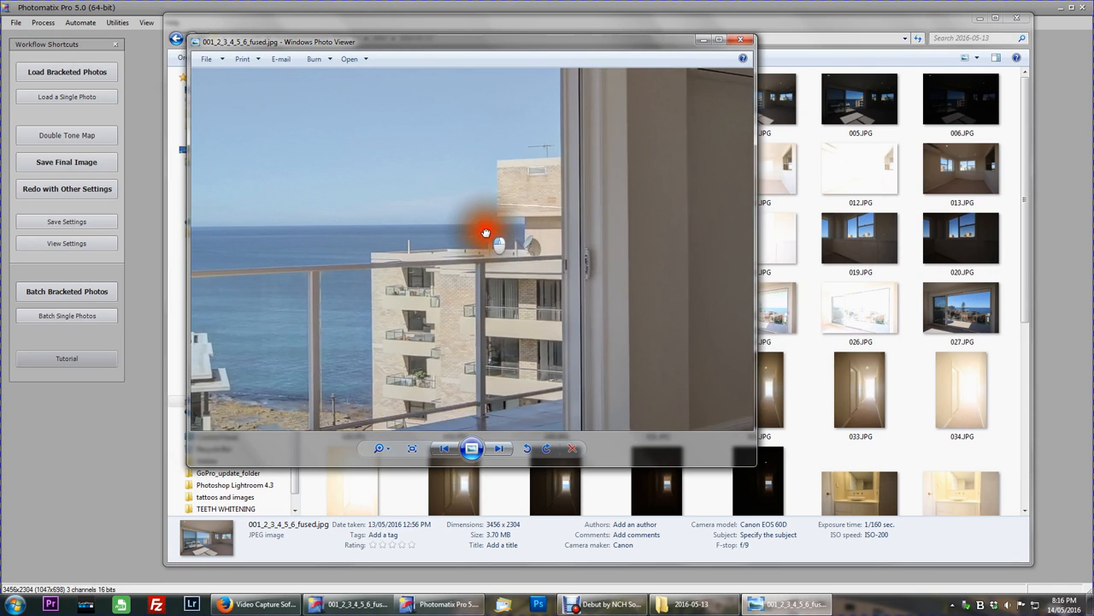
pyautogui.click(500, 448)
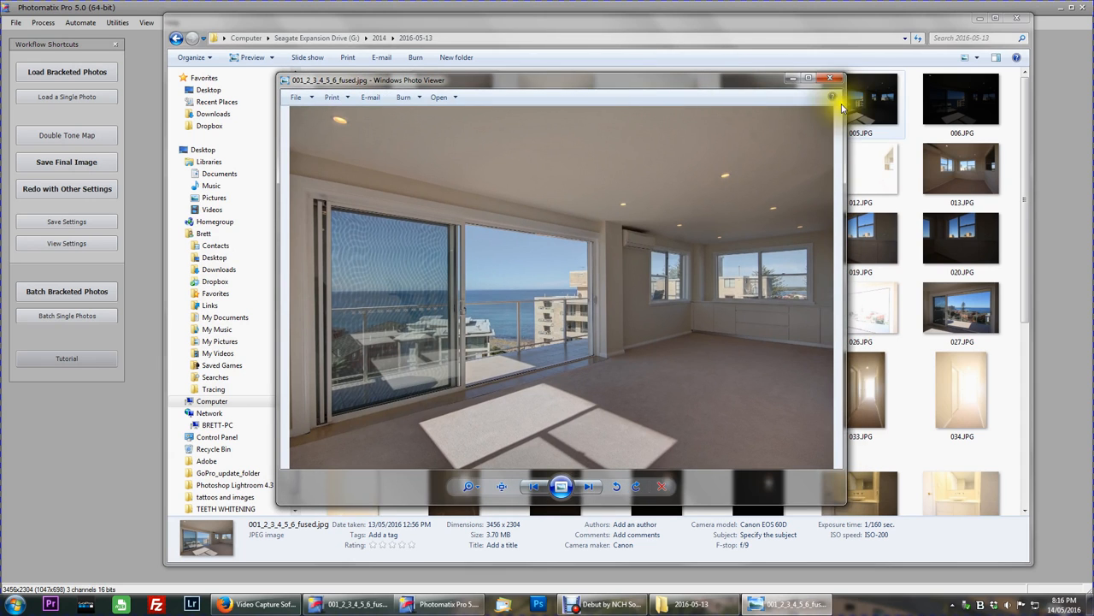
pyautogui.click(828, 79)
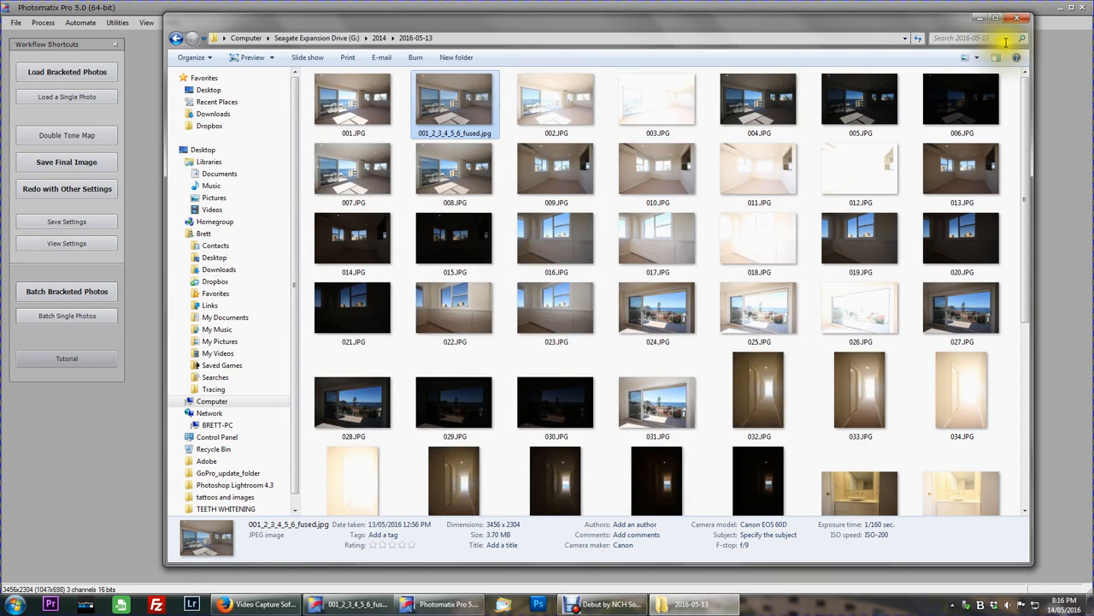